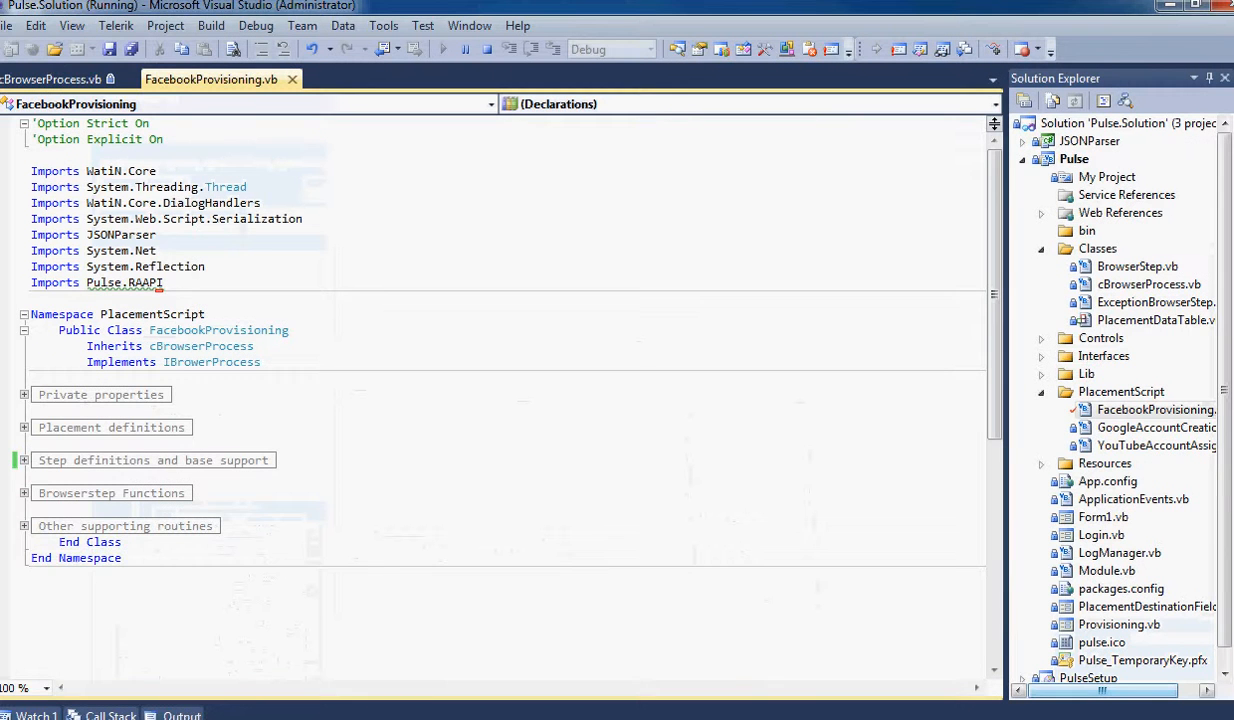
View cBrowserProcess.vb, return to FacebookProvisioning.vb, and expand 'Step definitions and base support'.
left_click(51, 79)
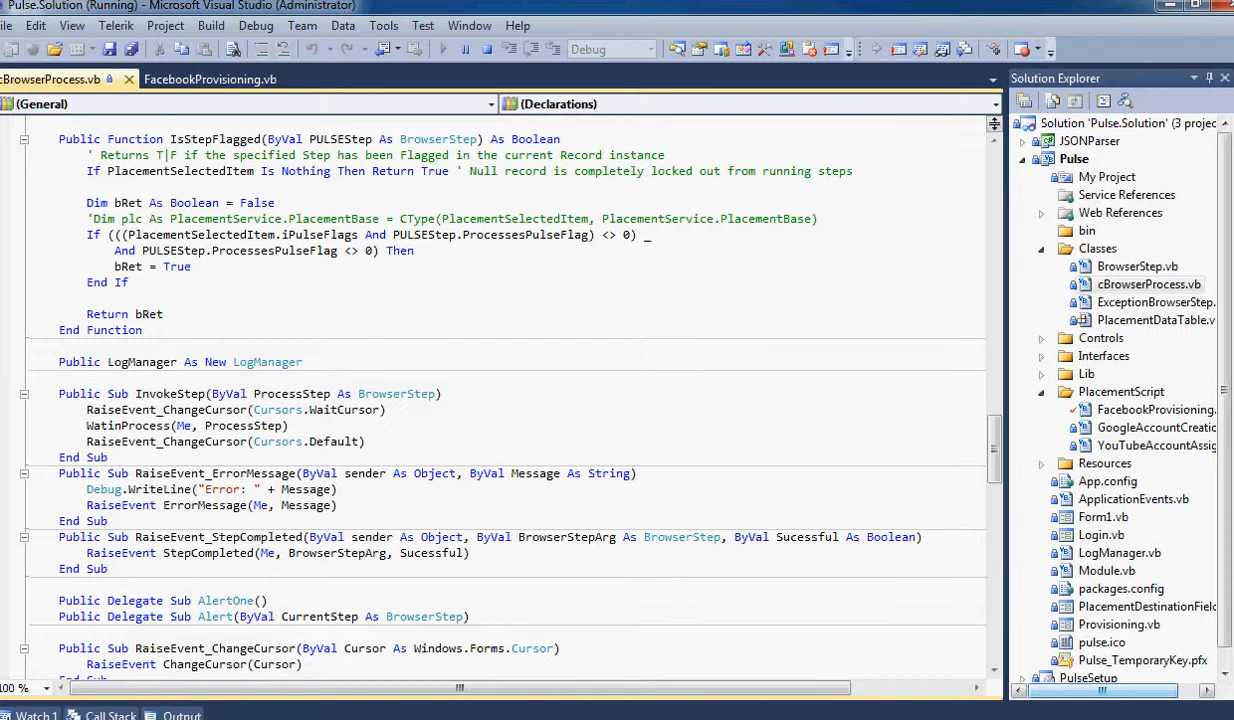
left_click(210, 79)
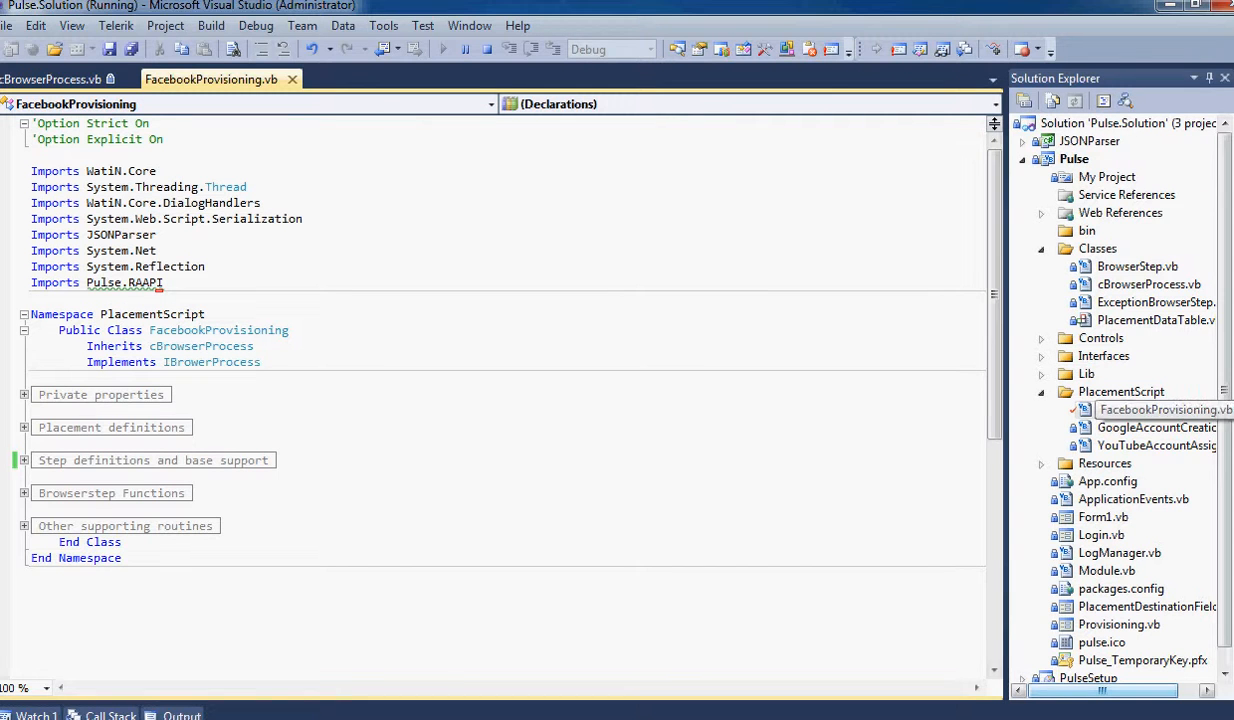
left_click(1121, 391)
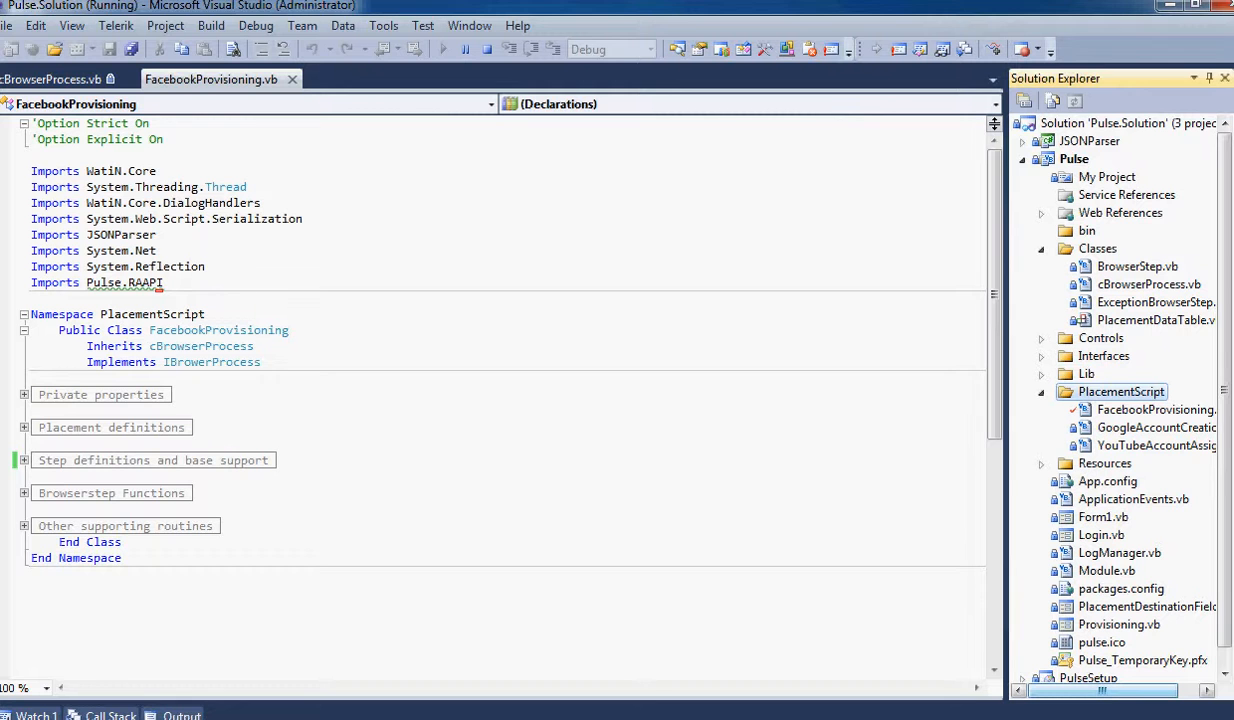
left_click(24, 460)
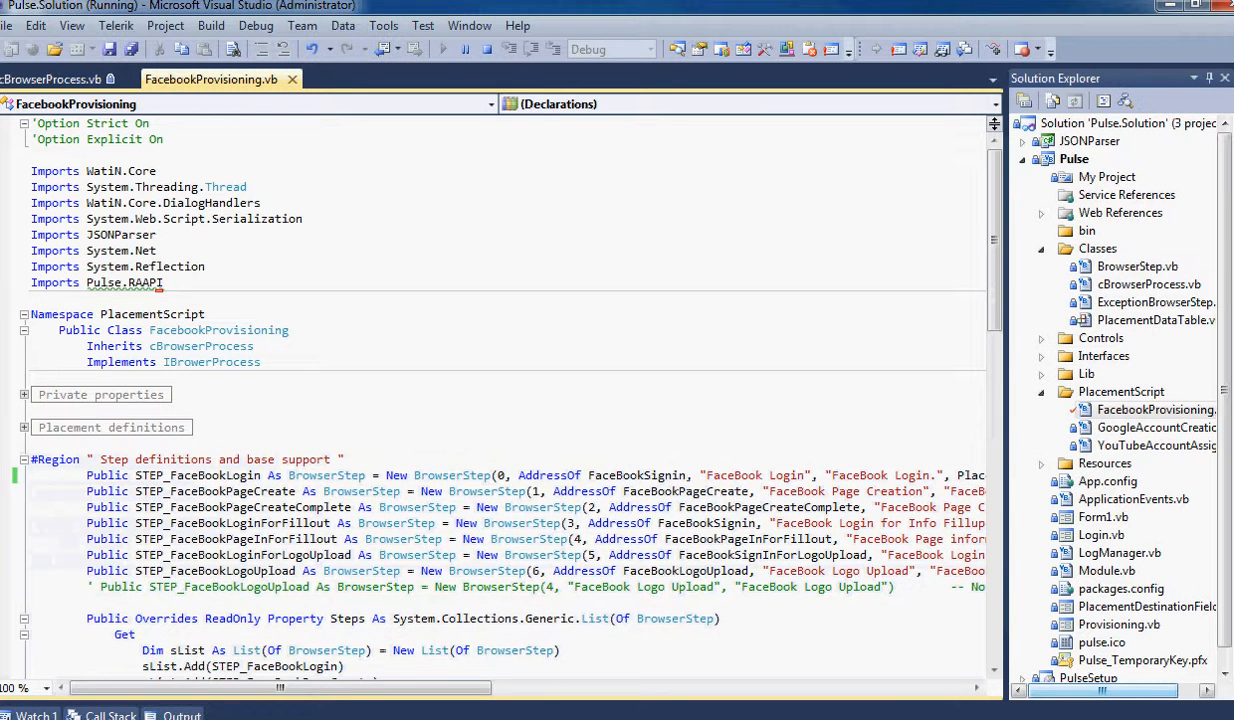
Scroll through the FaceBook step definitions to reveal their PlacementService pulse-flag arguments.
scroll("down", 3)
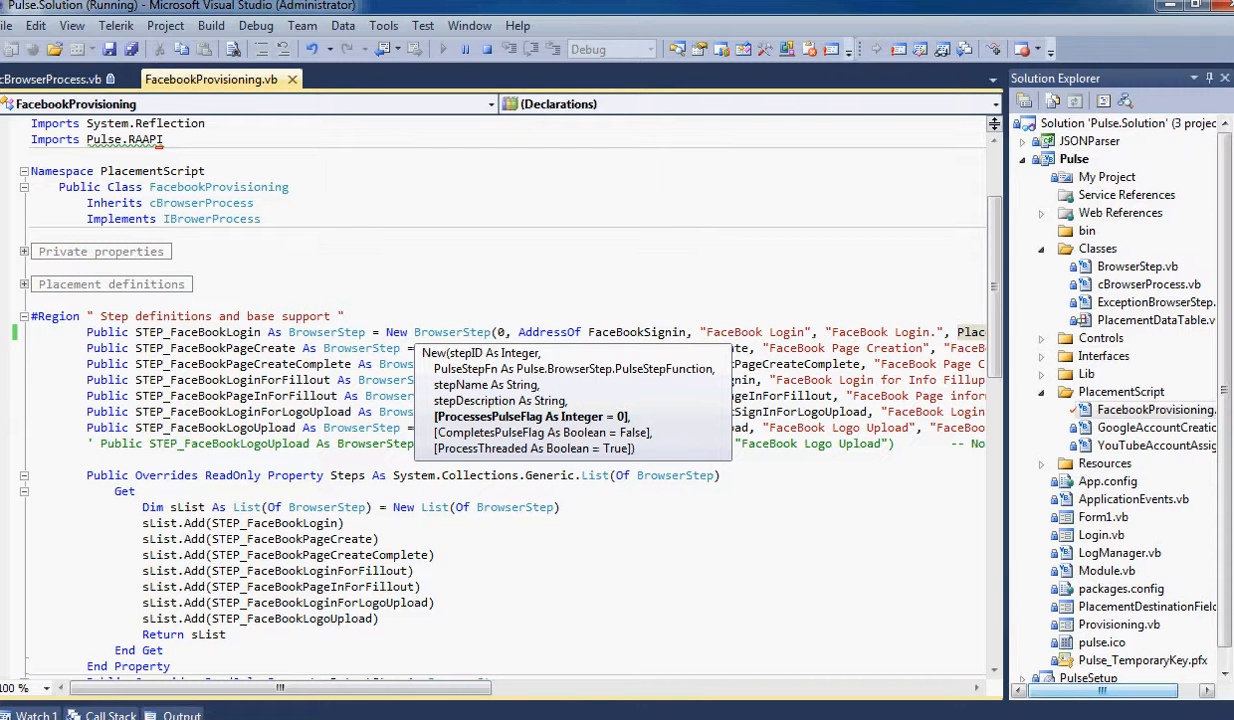
scroll("right", 3)
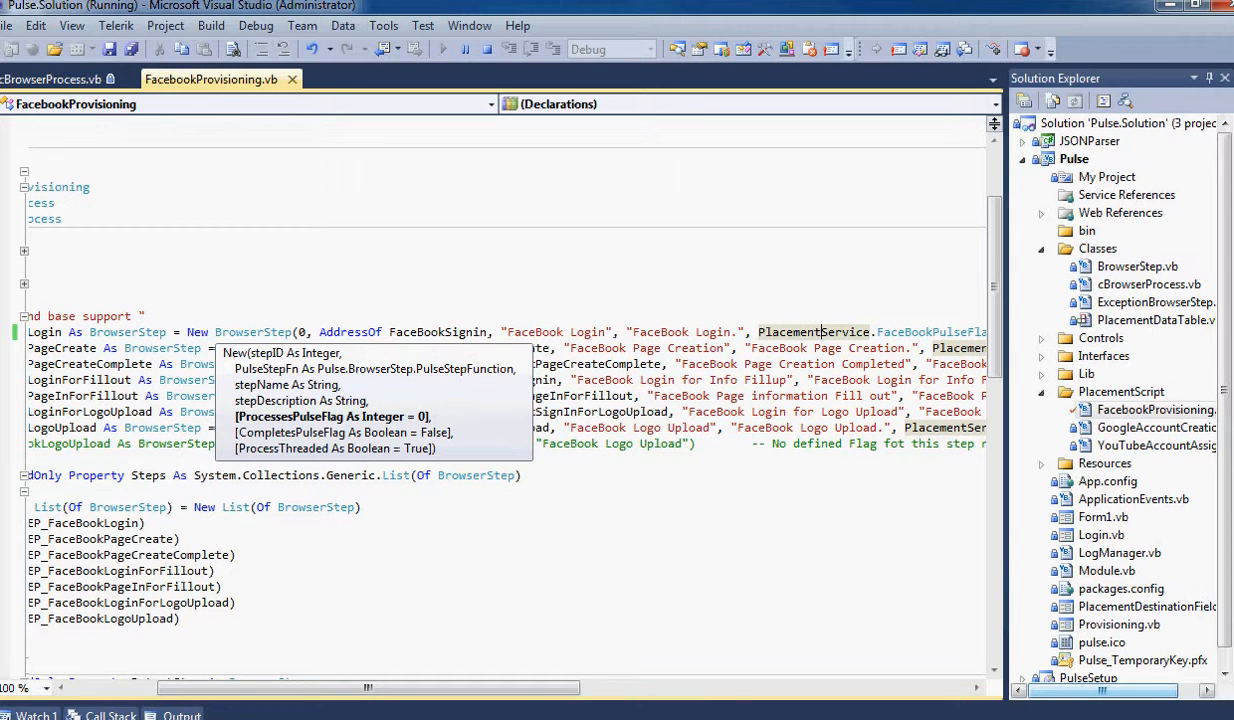
scroll("right", 3)
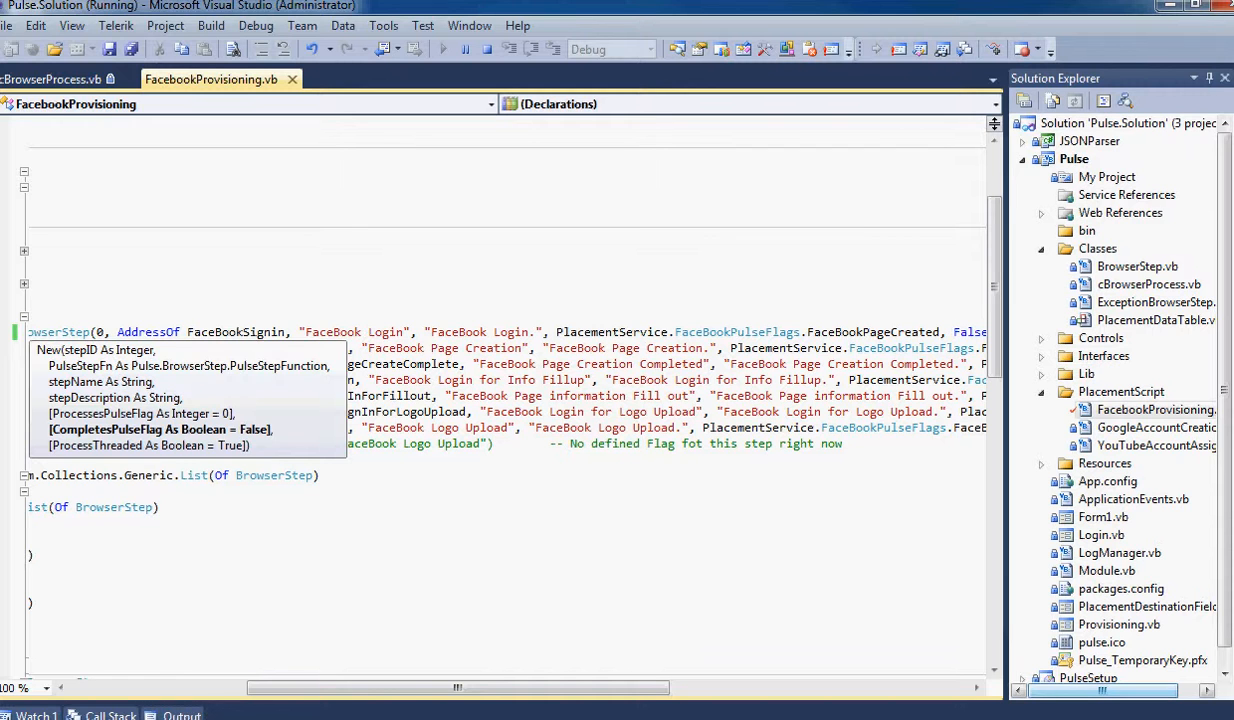
Review the remaining flag arguments, then collapse 'Step definitions and base support' back to the outline.
scroll("right", 3)
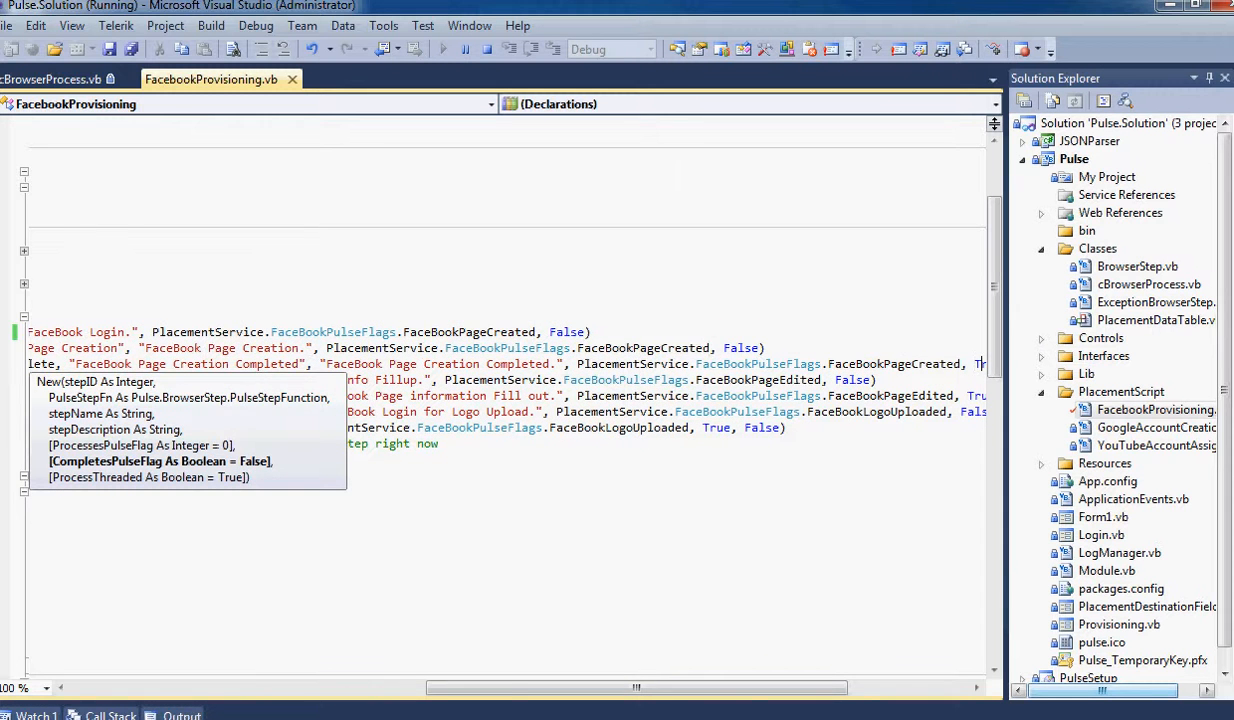
scroll("right", 3)
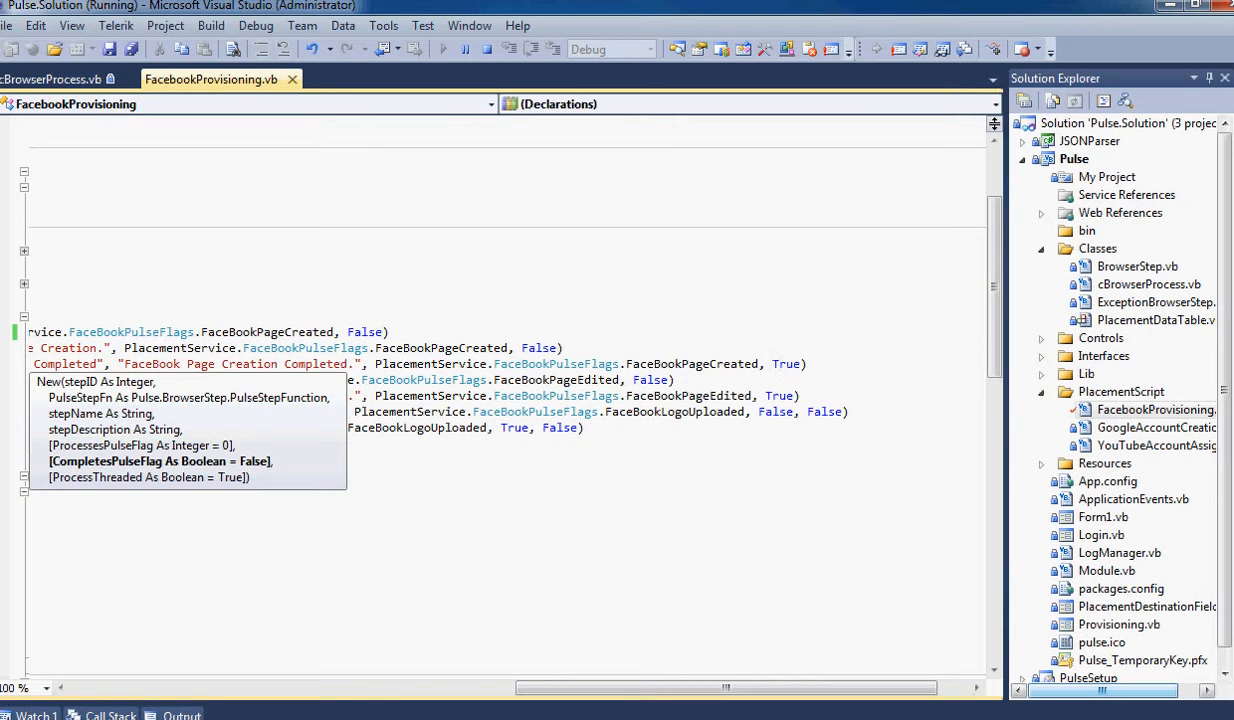
scroll("up", 3)
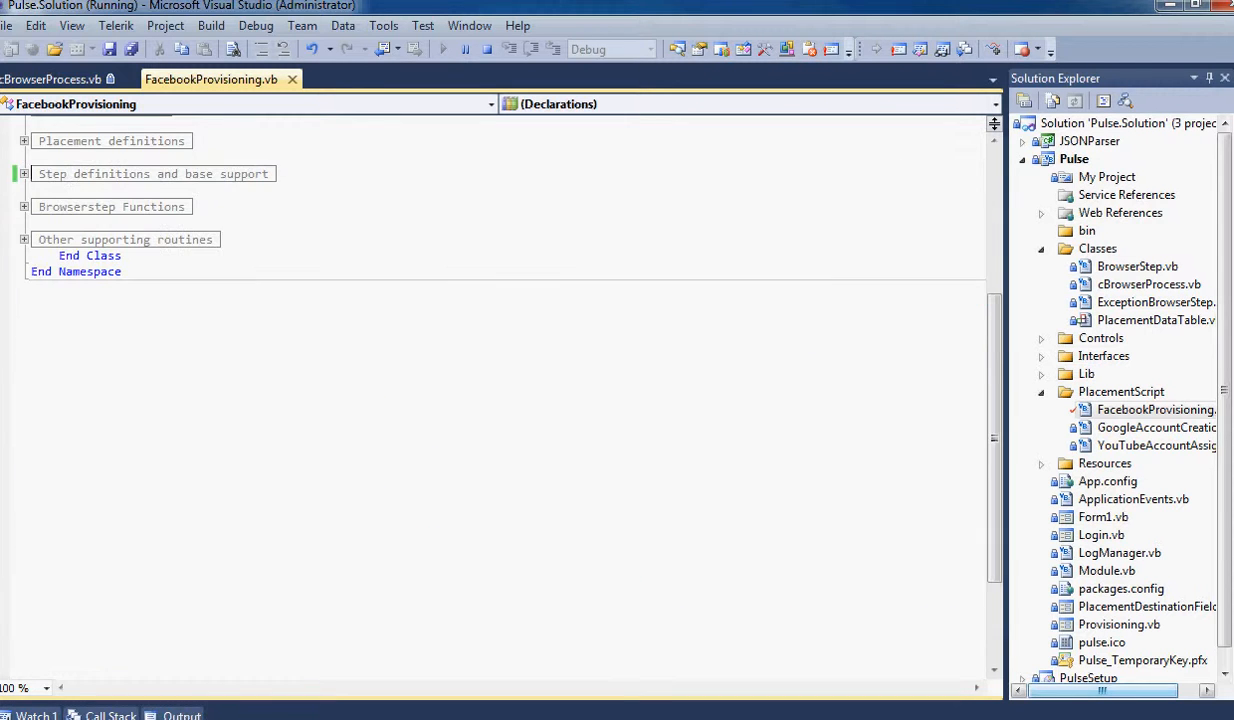
left_click(24, 122)
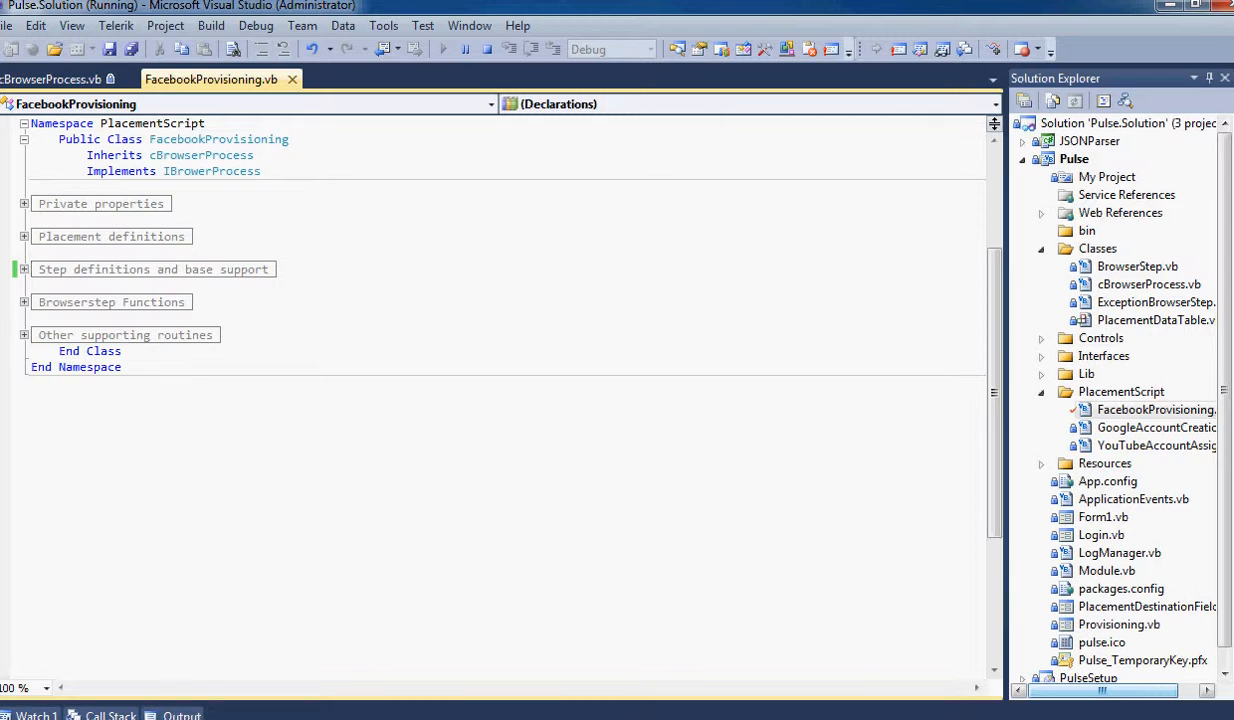
Switch to the watin.org site showing the WatiN overview and Hello world example.
left_click(24, 301)
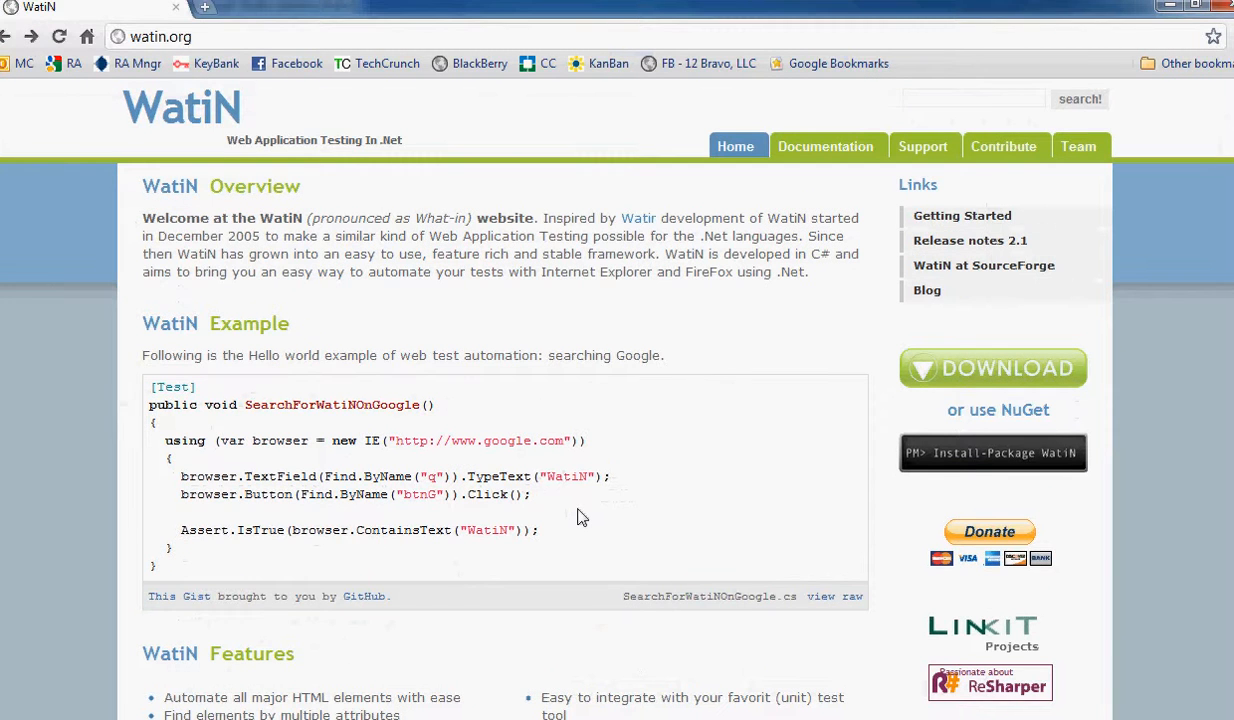
mouse_move(743, 503)
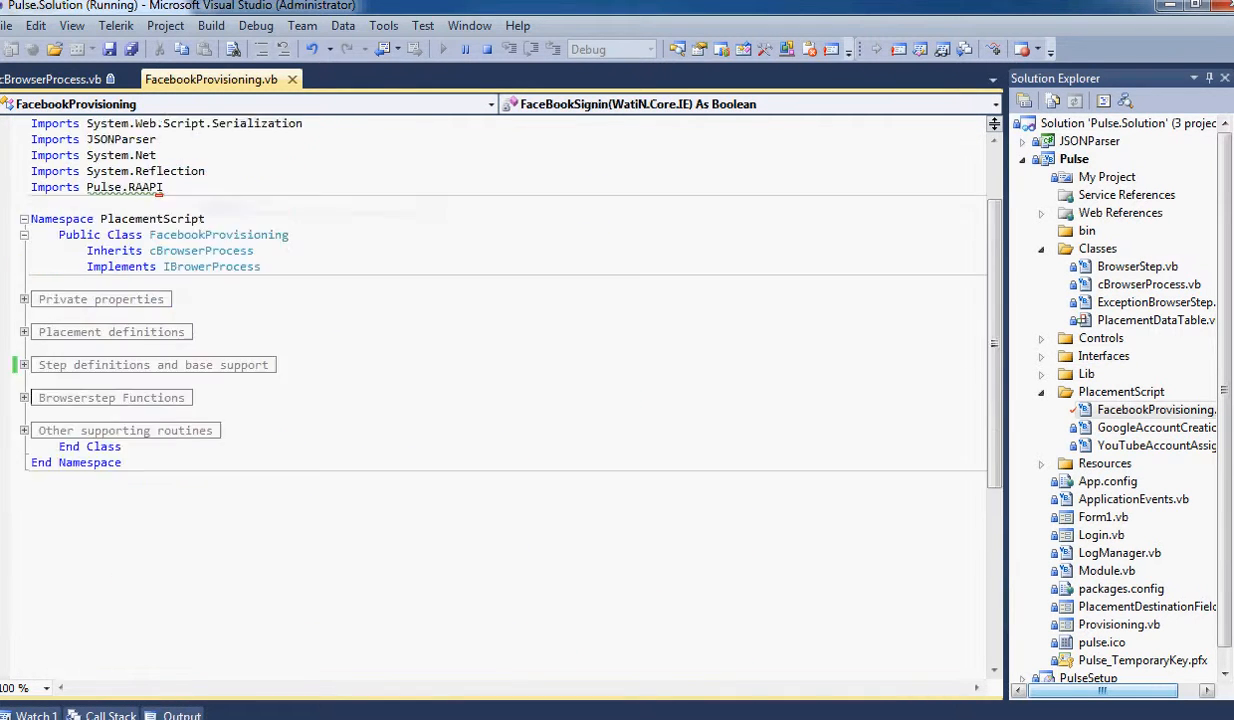
Scroll to the top of FaceBook.cs in the RelevantAds web services solution.
scroll("up", 3)
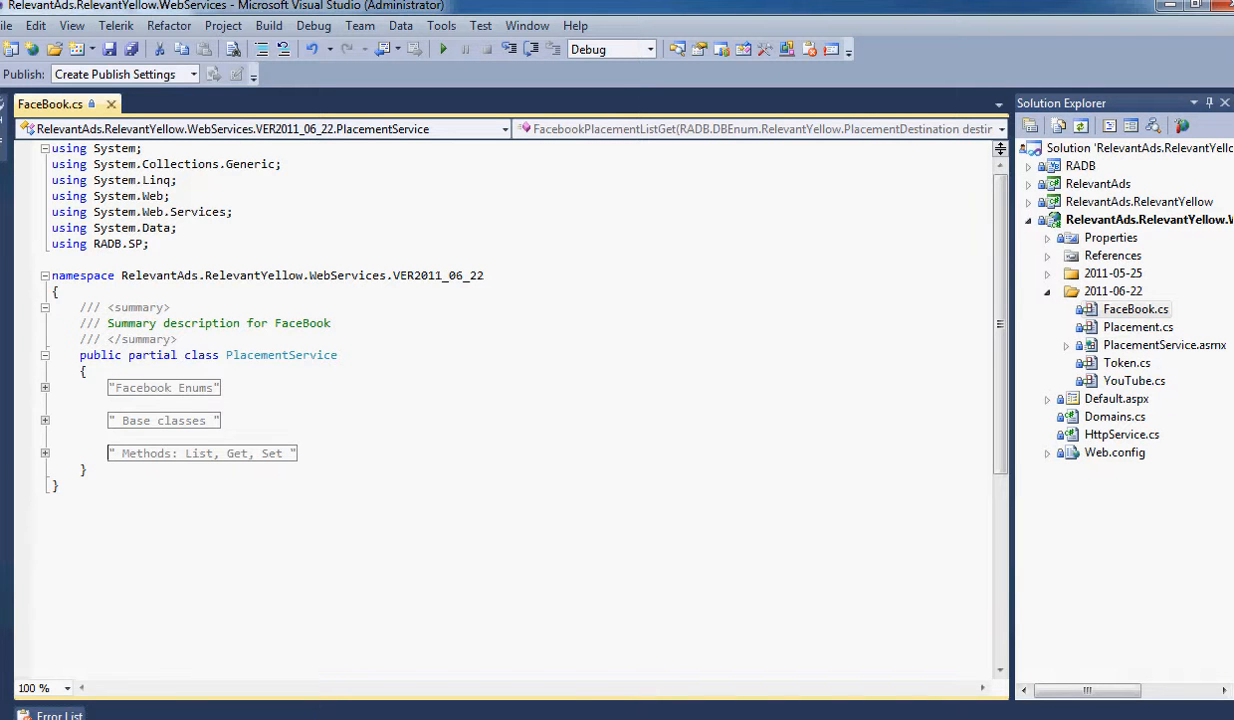
Expand 'Methods: List, Get, Set', highlighting FacebookPlacementListGet and SP_plc_usp_Facebook_SET, then fold it.
left_click(45, 453)
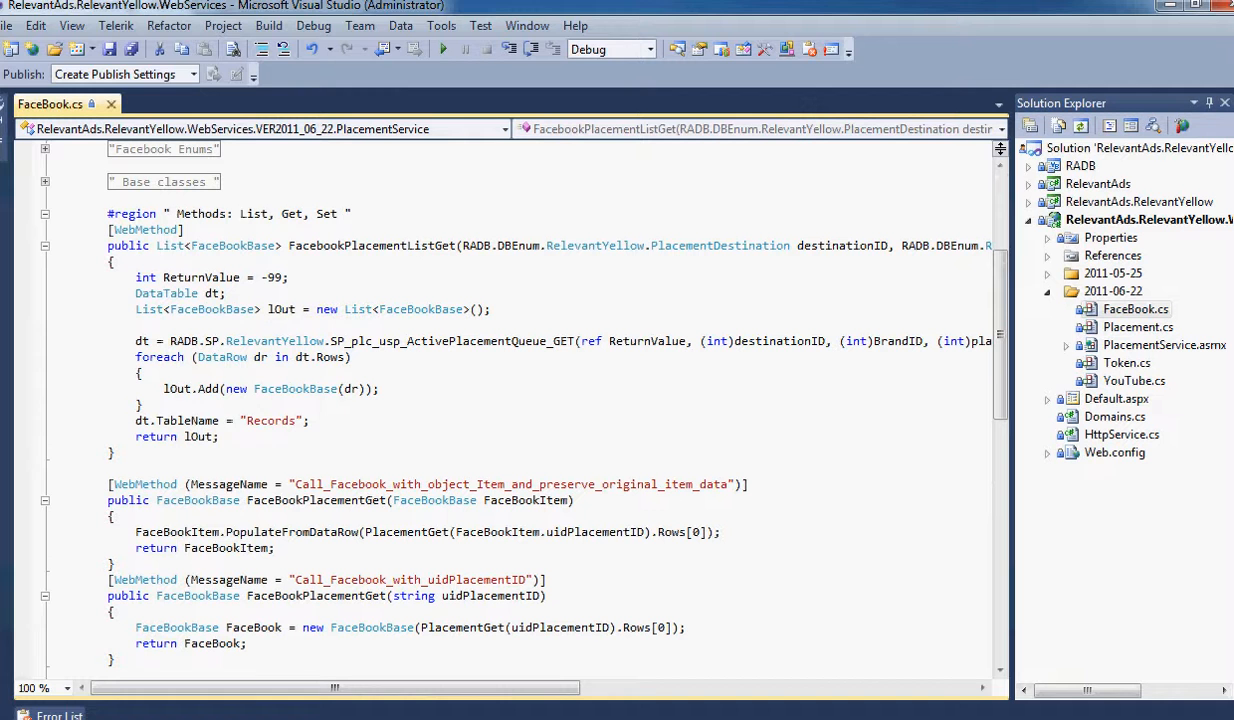
double_click(371, 245)
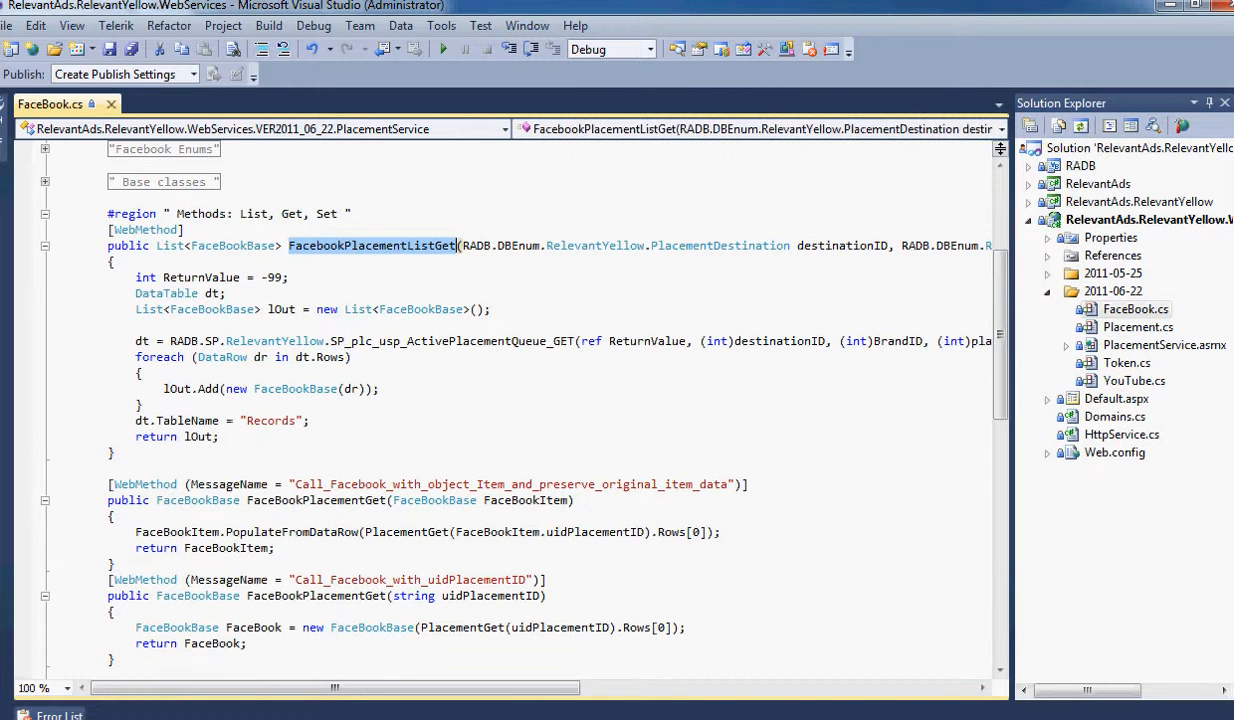
scroll("down", 3)
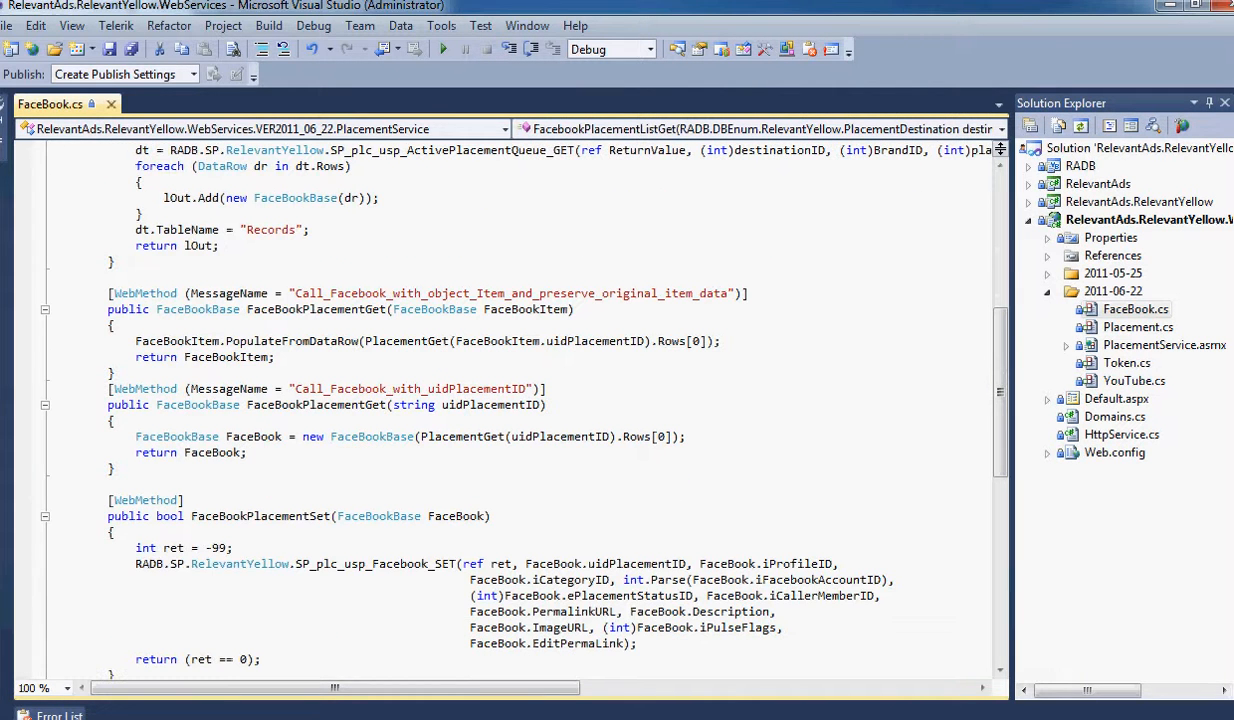
double_click(375, 563)
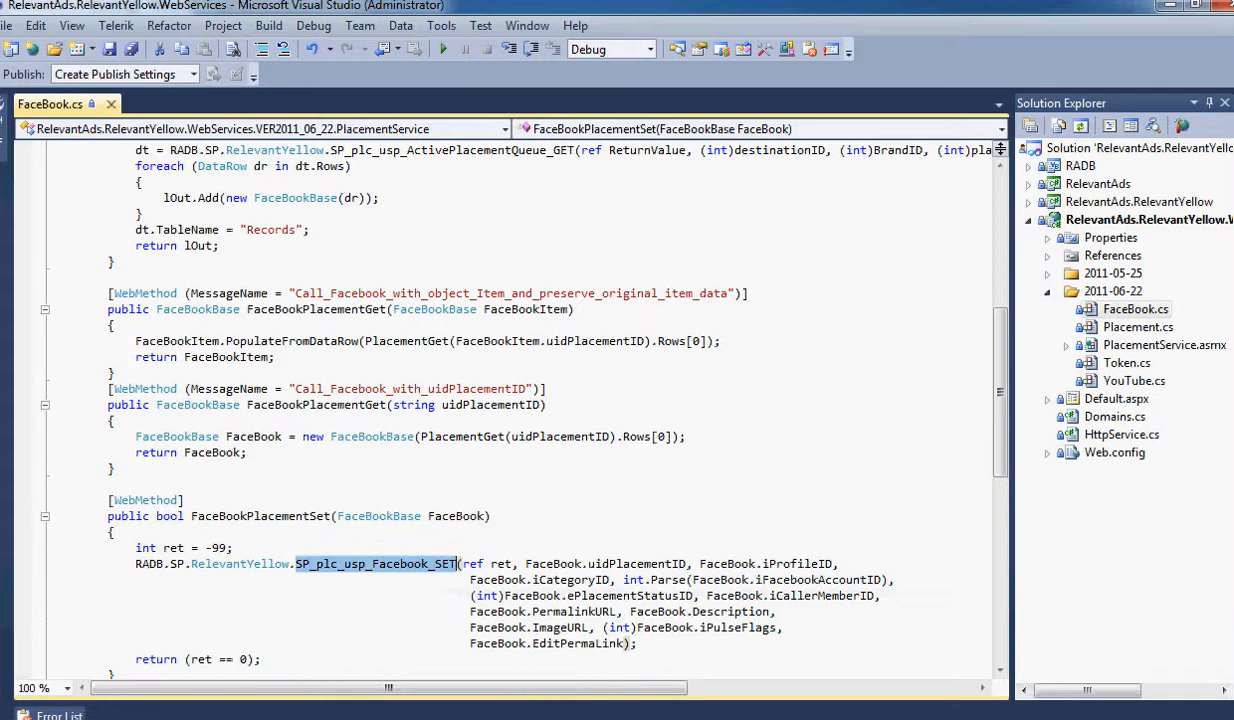
scroll("up", 3)
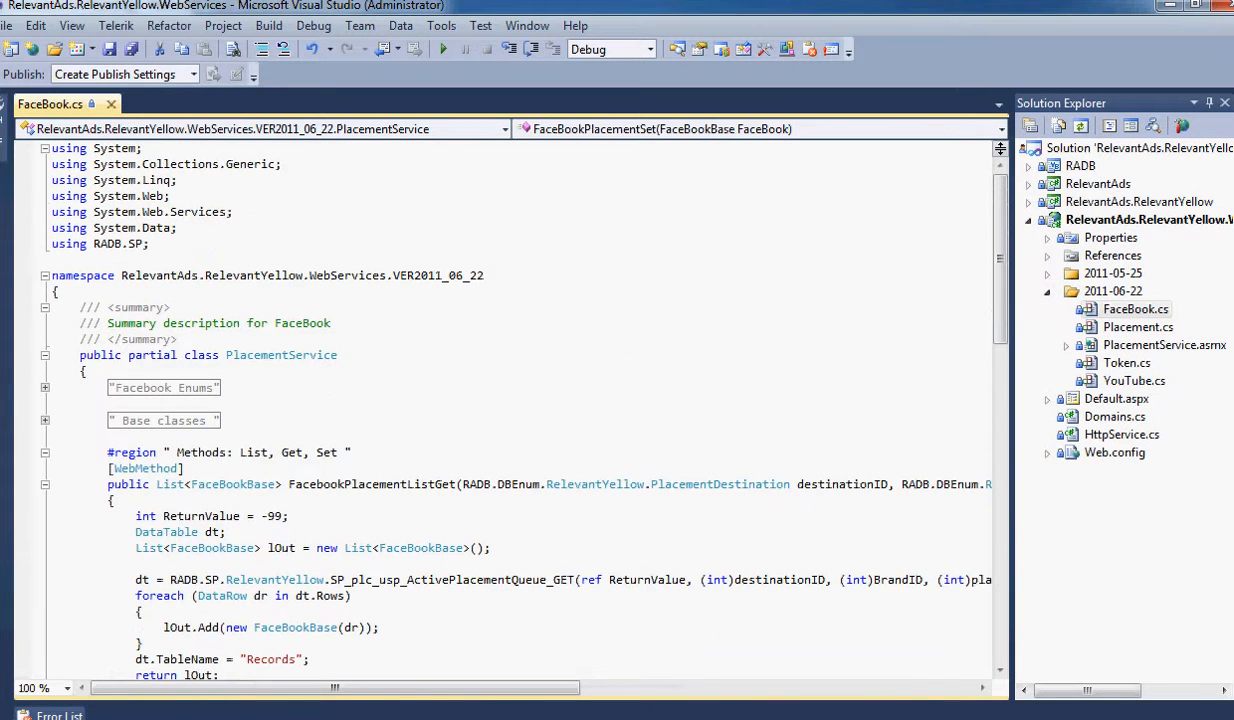
left_click(45, 452)
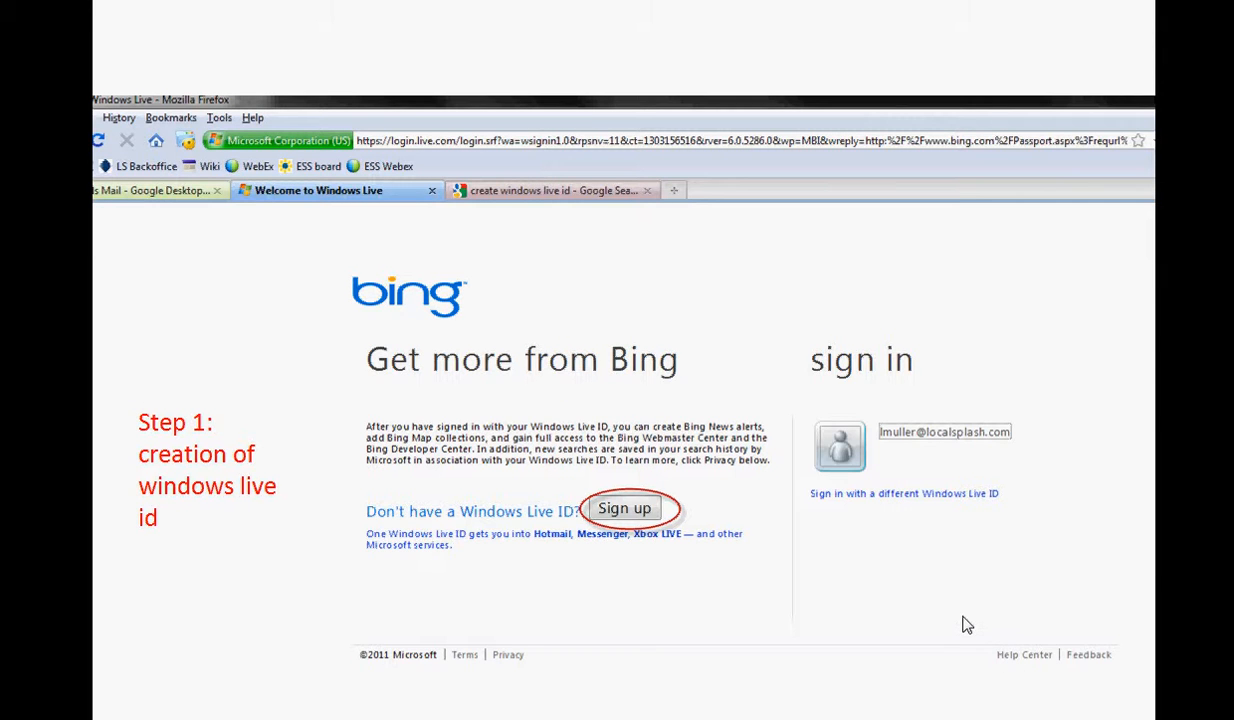
mouse_move(867, 586)
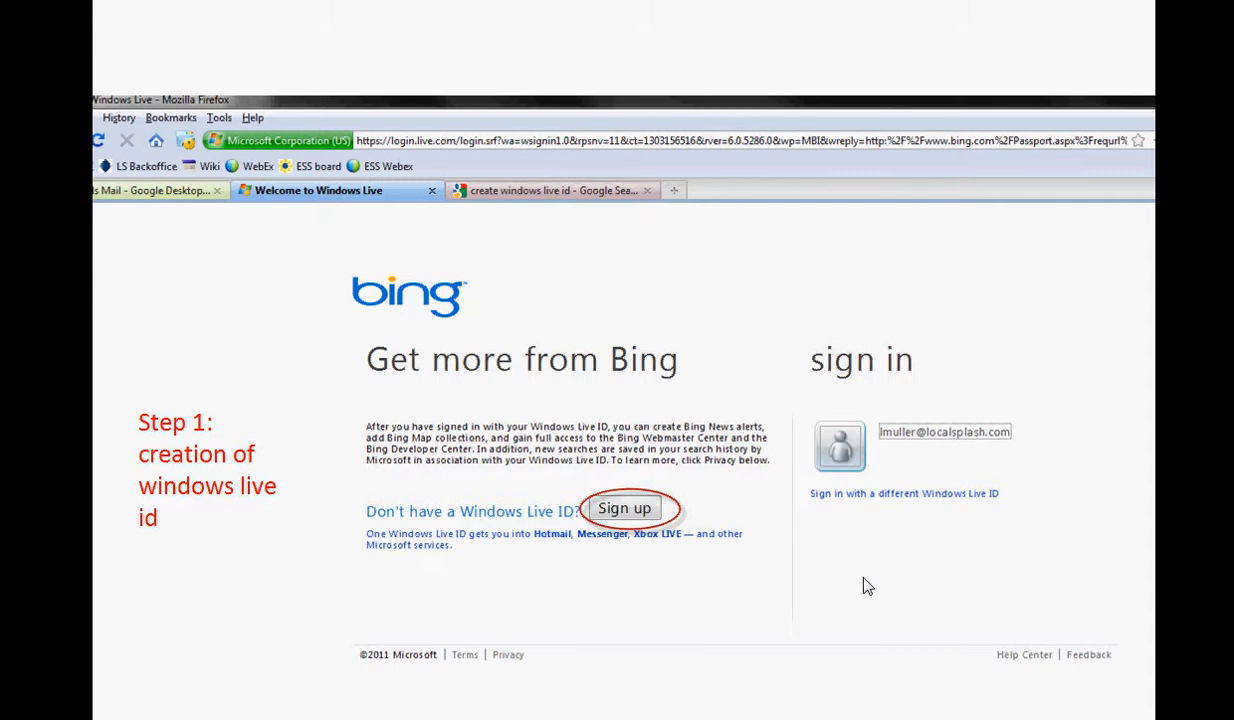
mouse_move(855, 615)
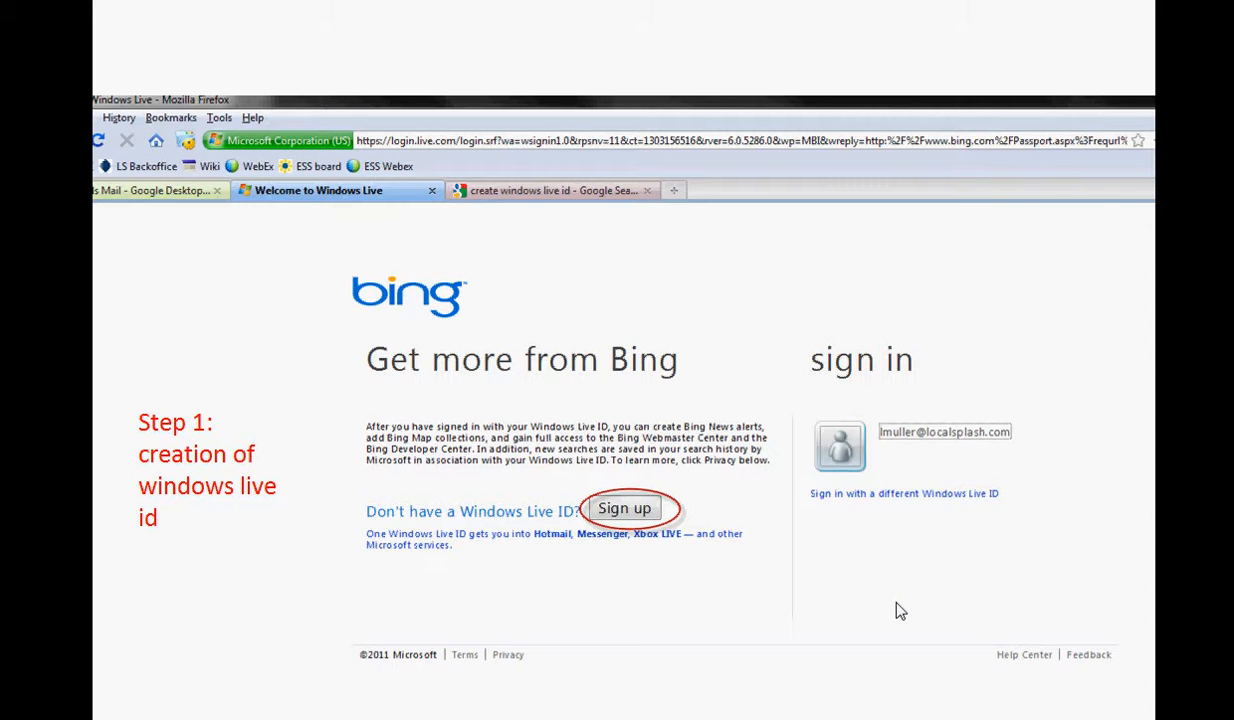
mouse_move(895, 610)
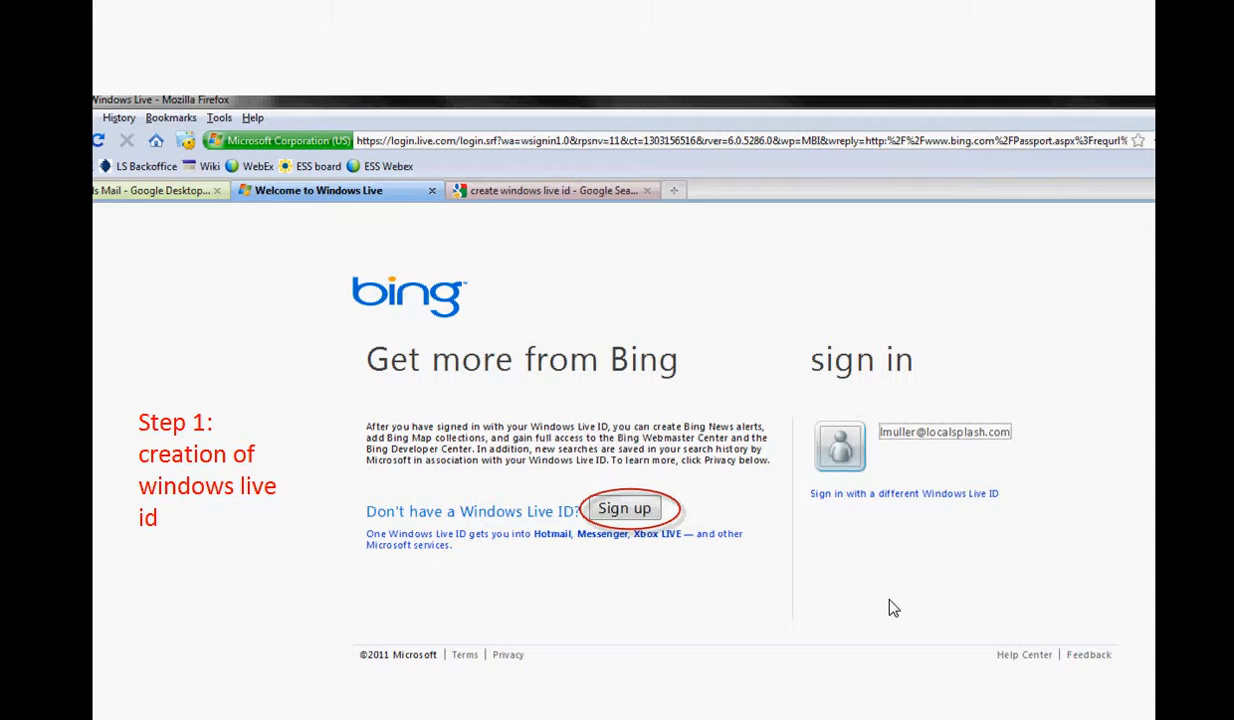
mouse_move(706, 611)
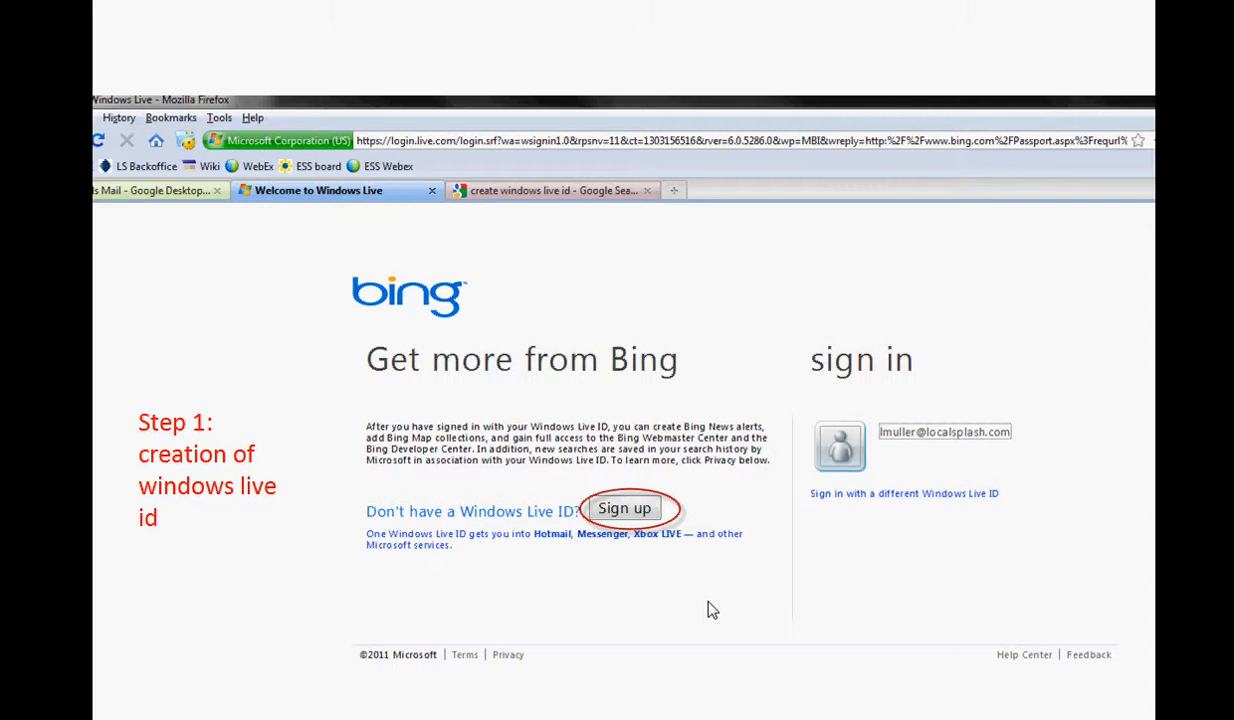
mouse_move(670, 555)
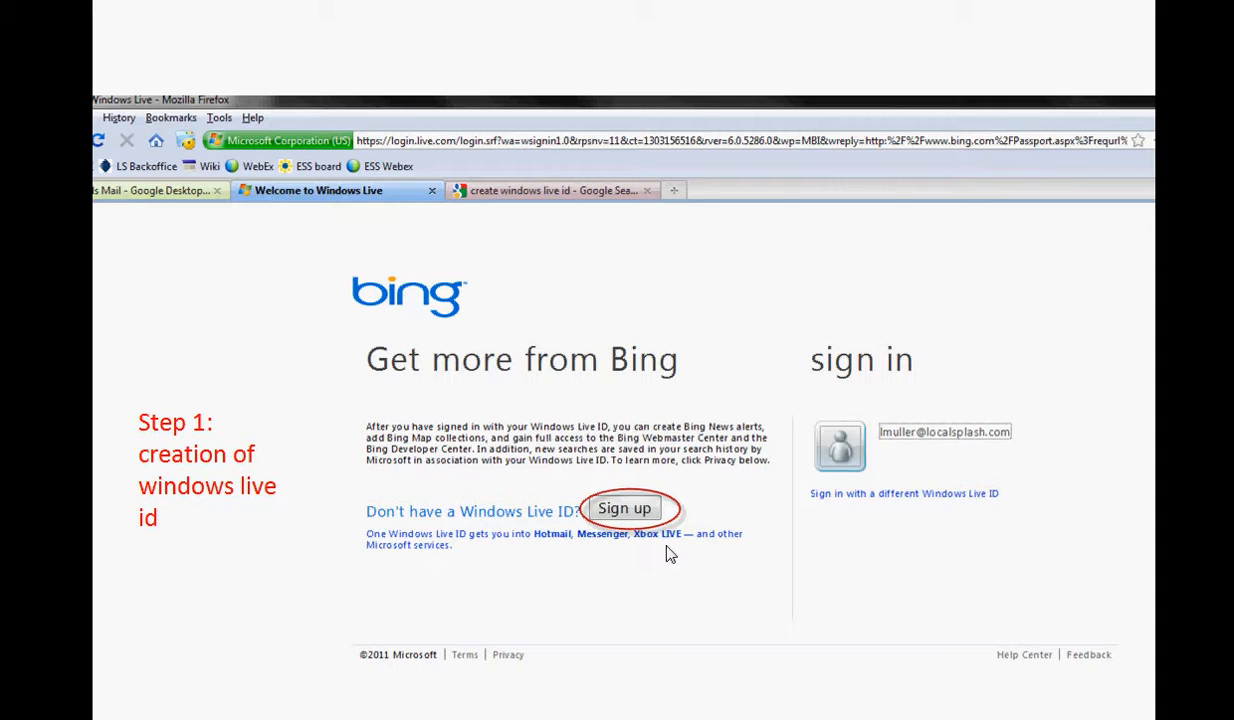
mouse_move(678, 554)
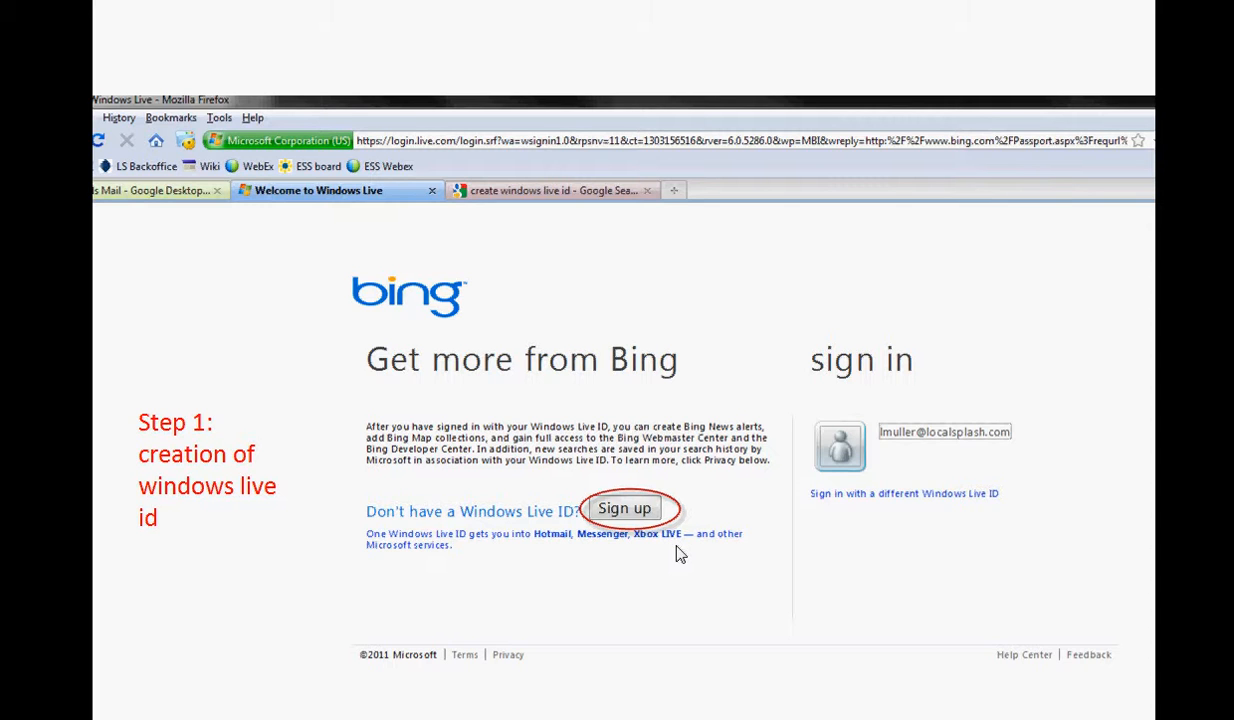
mouse_move(700, 551)
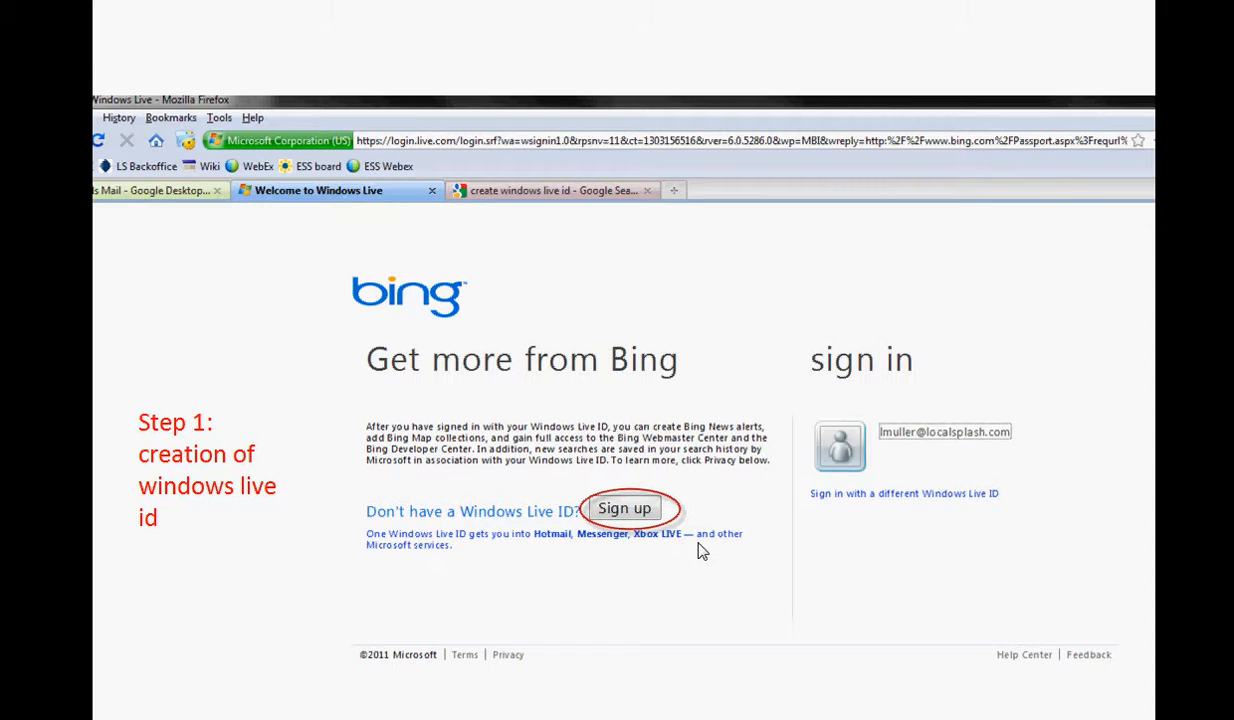
Choose Sign up beside 'Don't have a Windows Live ID?' on the Bing sign-in page.
left_click(624, 509)
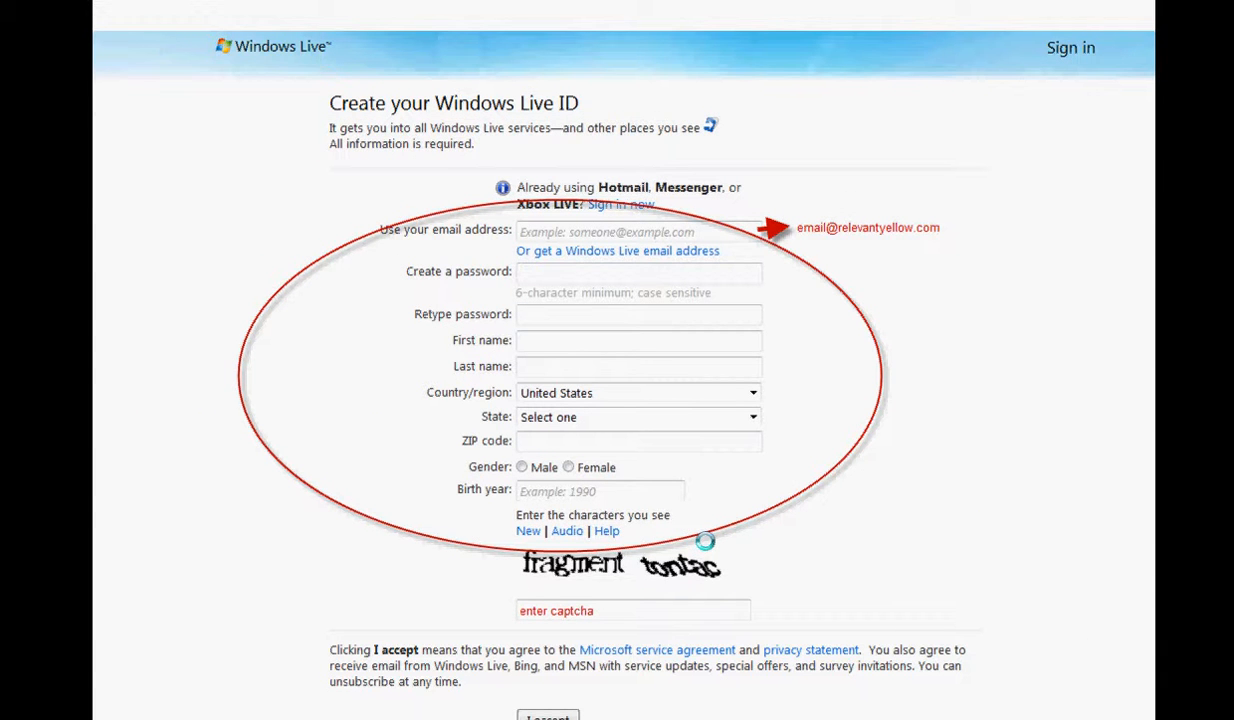
mouse_move(718, 538)
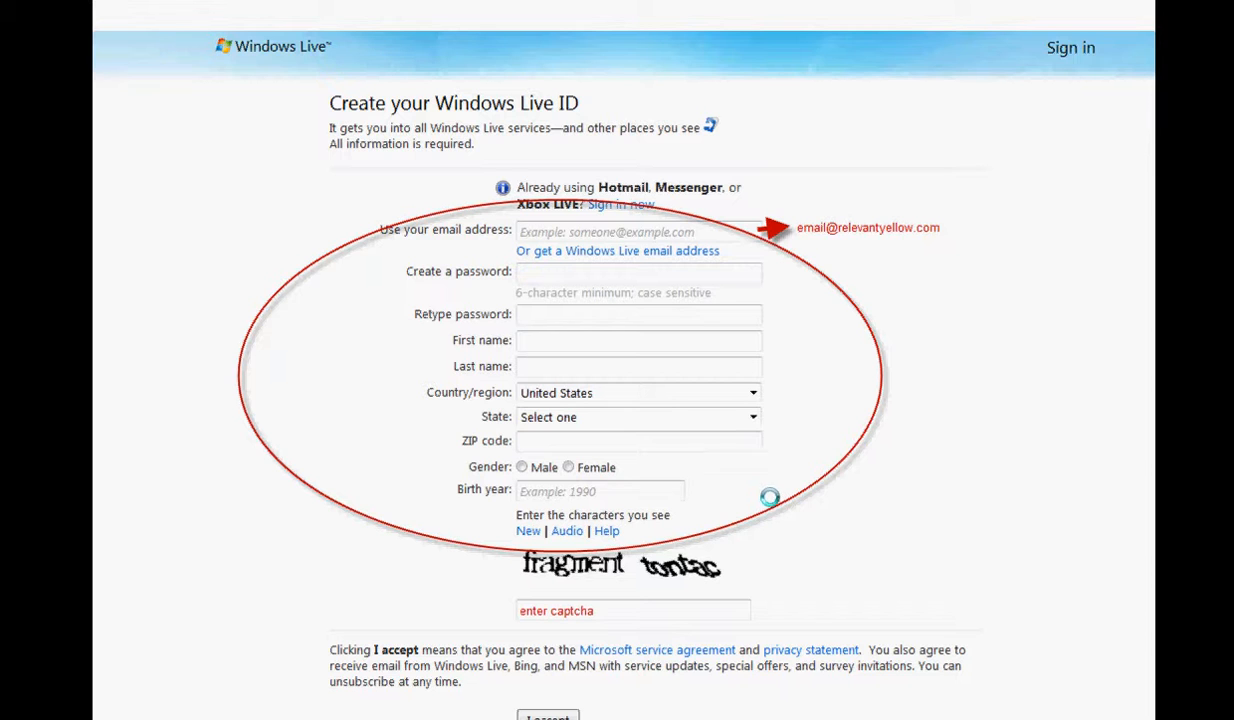
Submit the completed Windows Live ID signup form with I accept.
left_click(547, 716)
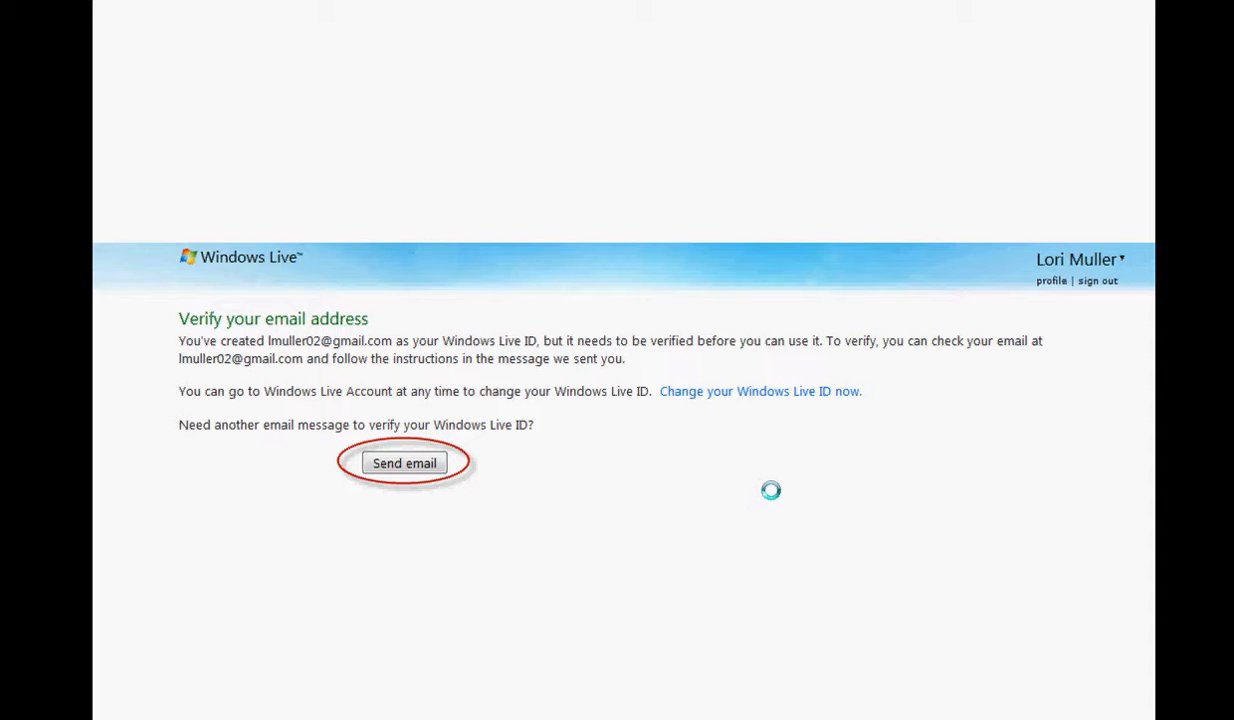
Resend the verification email and acknowledge the verified Windows Live email address.
left_click(404, 463)
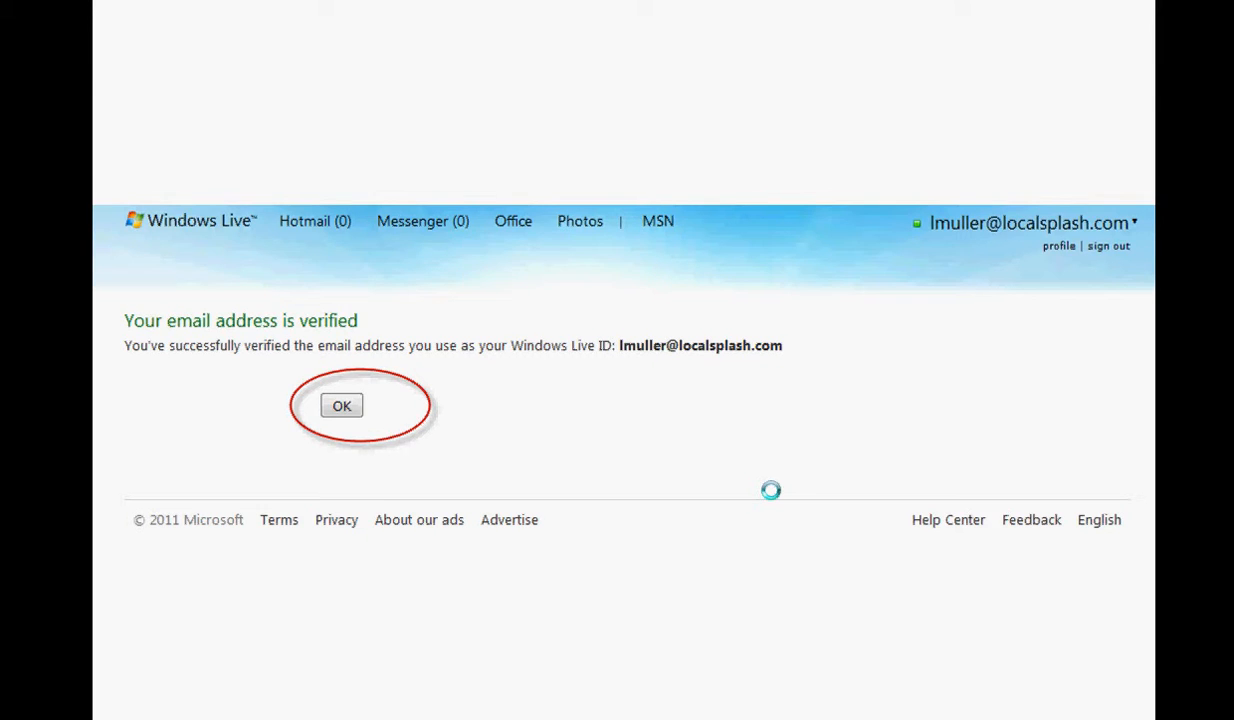
left_click(341, 405)
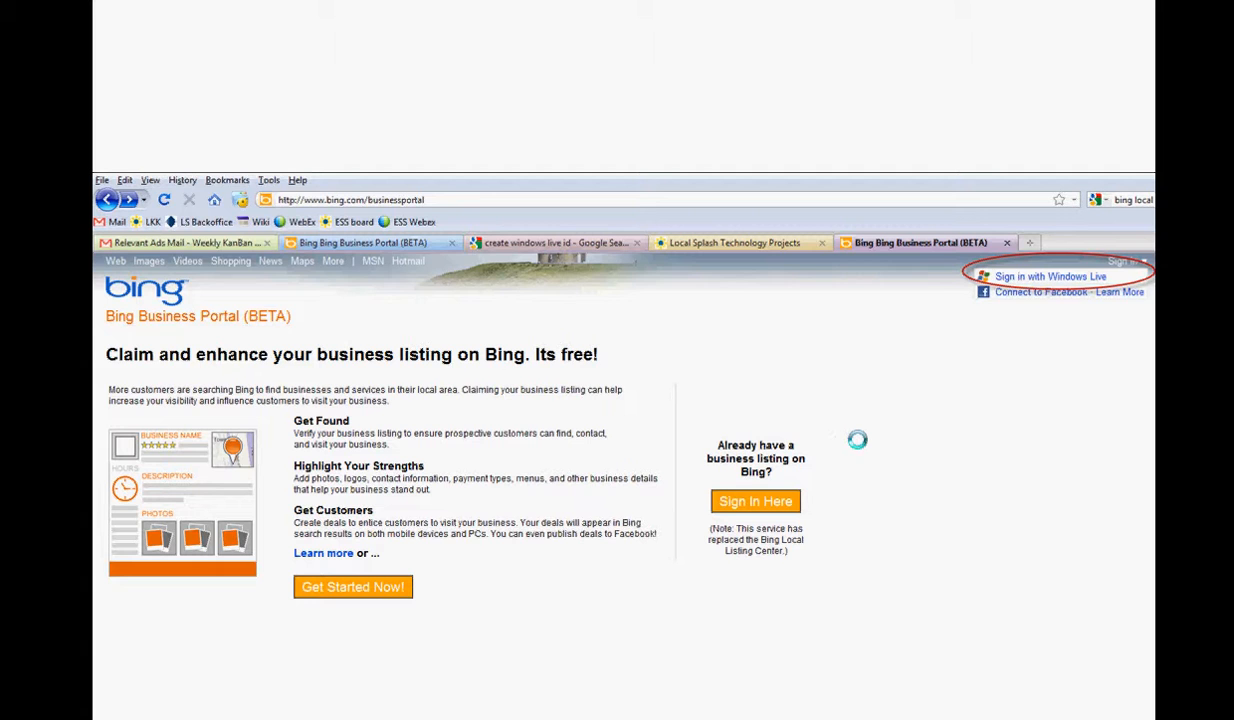
Sign in to Bing Business Portal with Windows Live and start claiming a listing.
left_click(1050, 276)
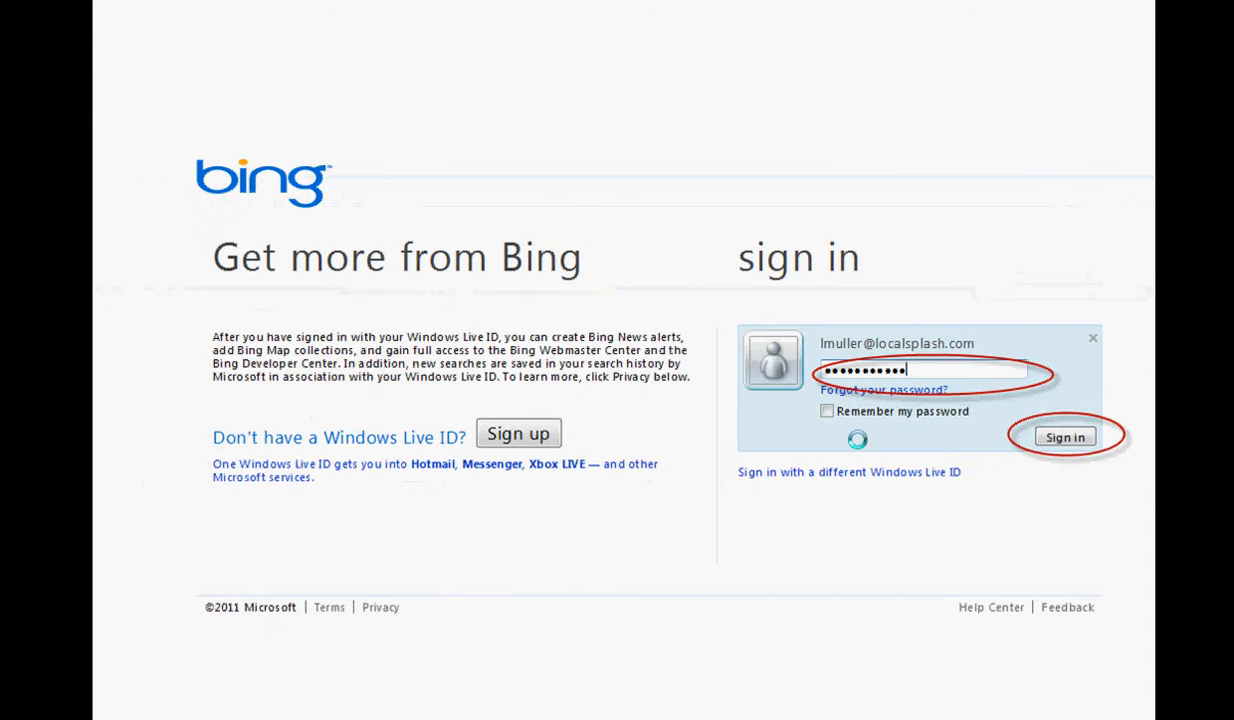
left_click(1065, 437)
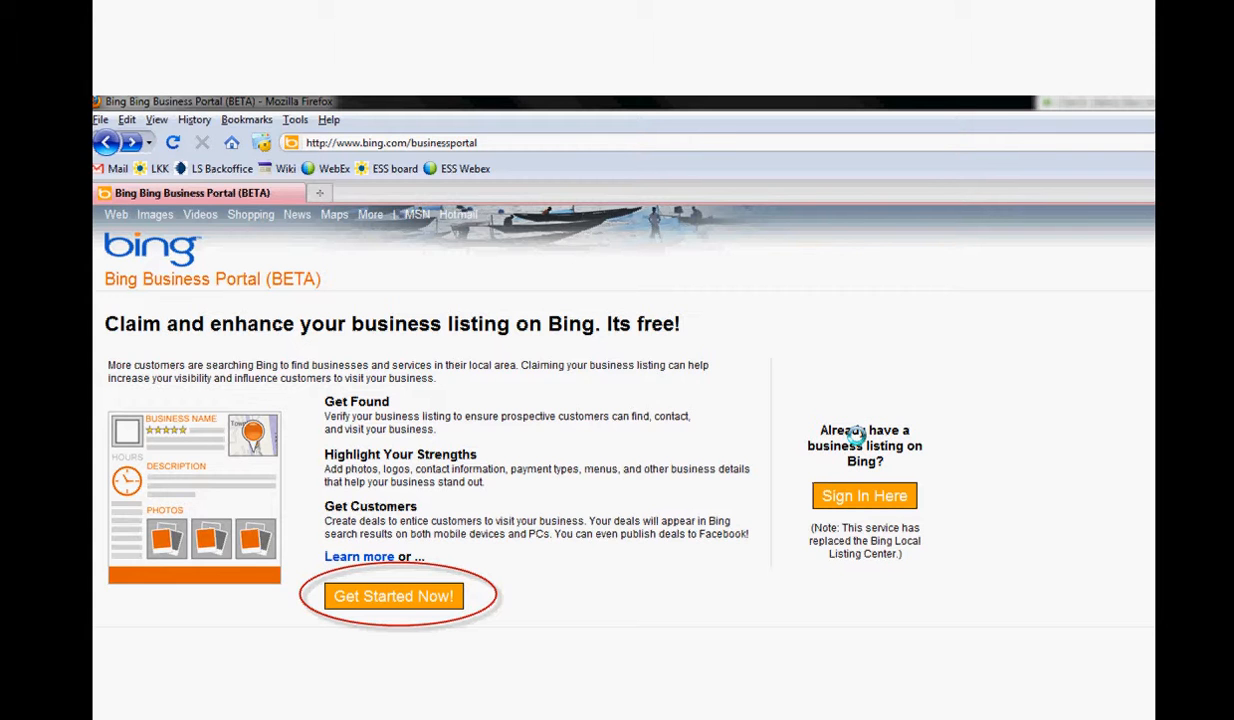
left_click(393, 596)
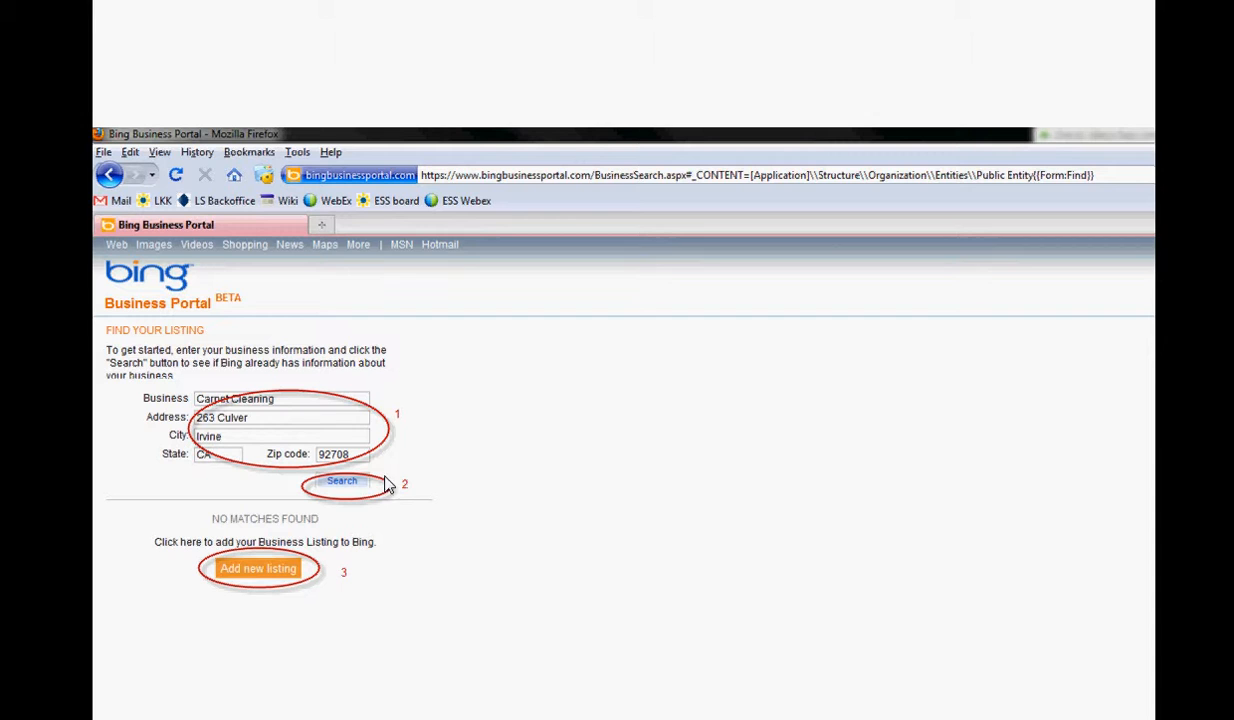
mouse_move(267, 434)
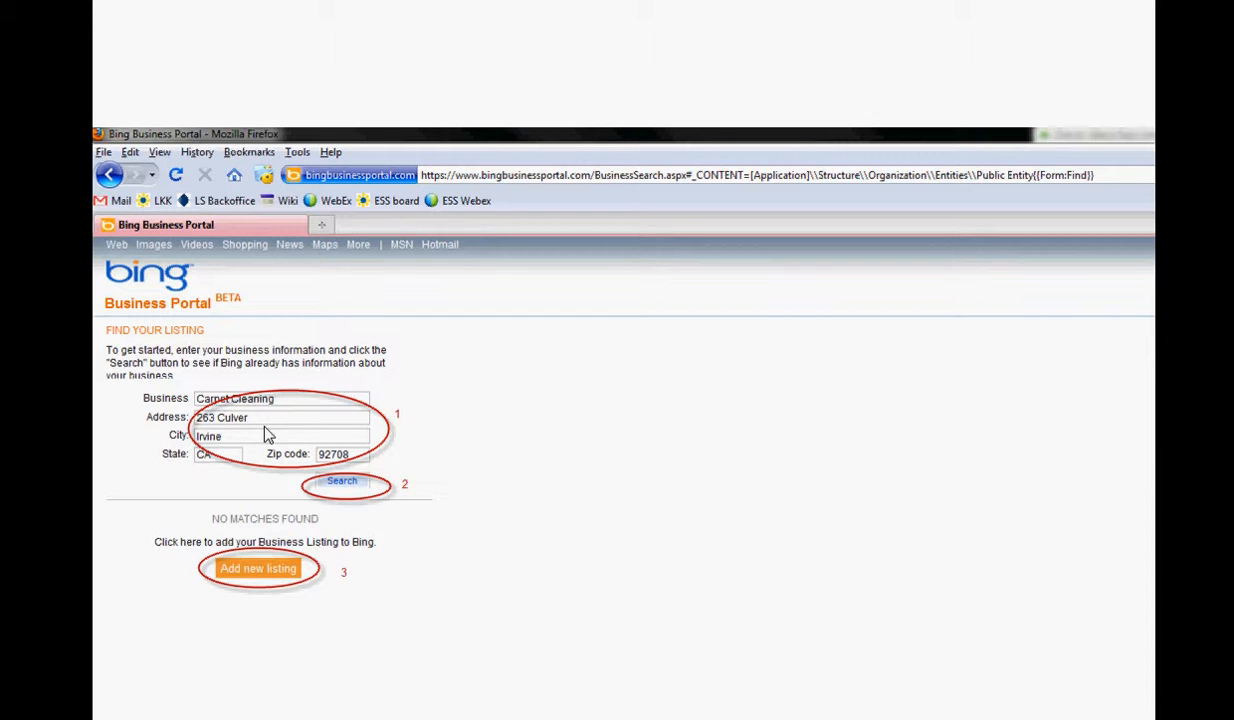
mouse_move(451, 563)
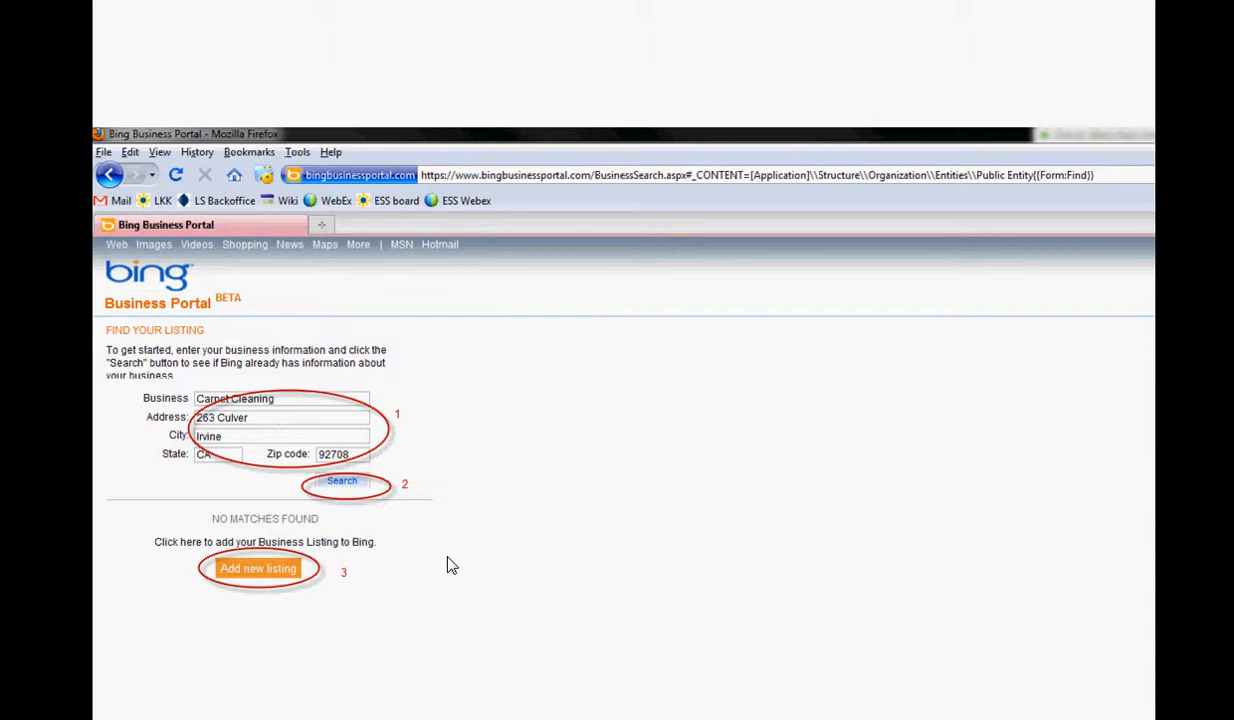
mouse_move(285, 593)
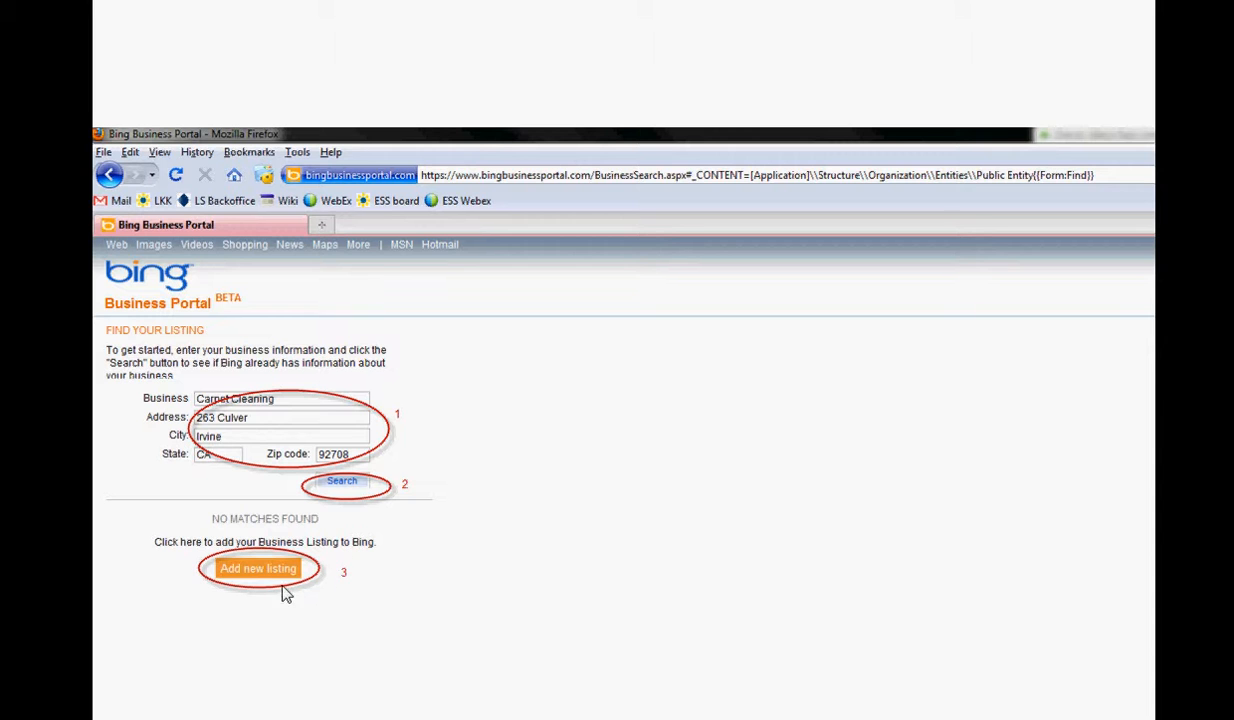
mouse_move(667, 585)
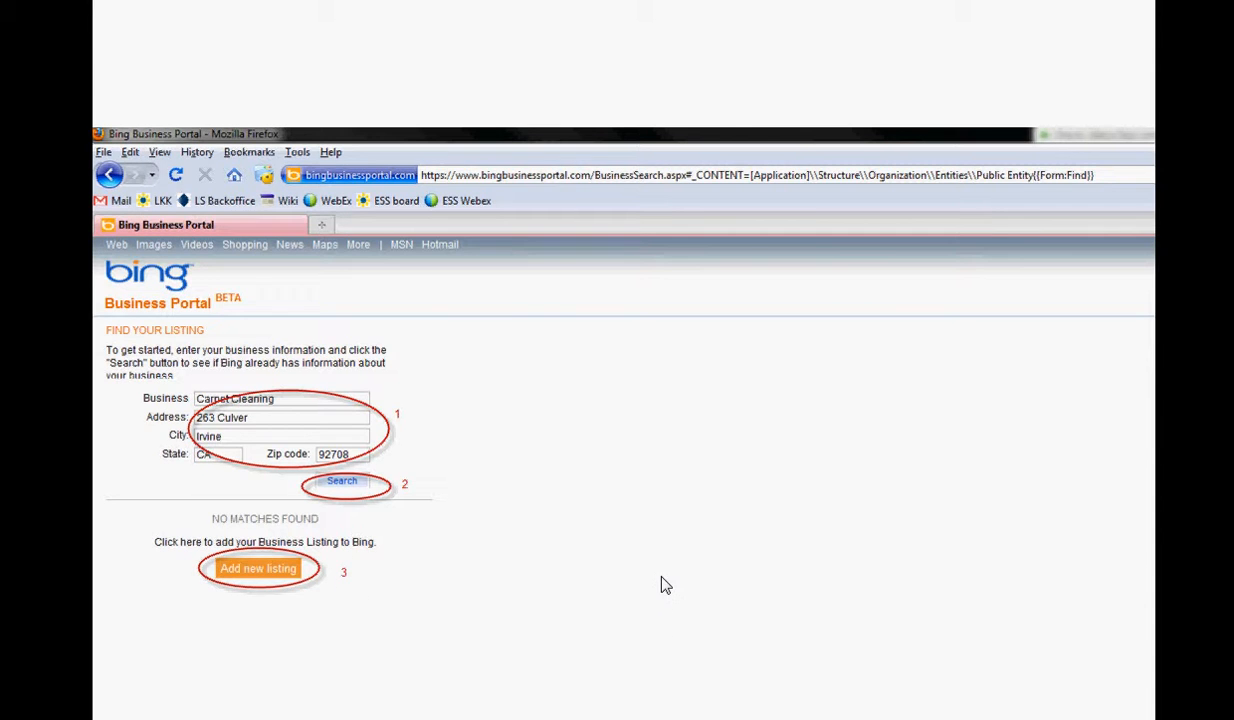
Add a new Carpet Cleaning listing, submitting the phone number and captcha.
left_click(258, 568)
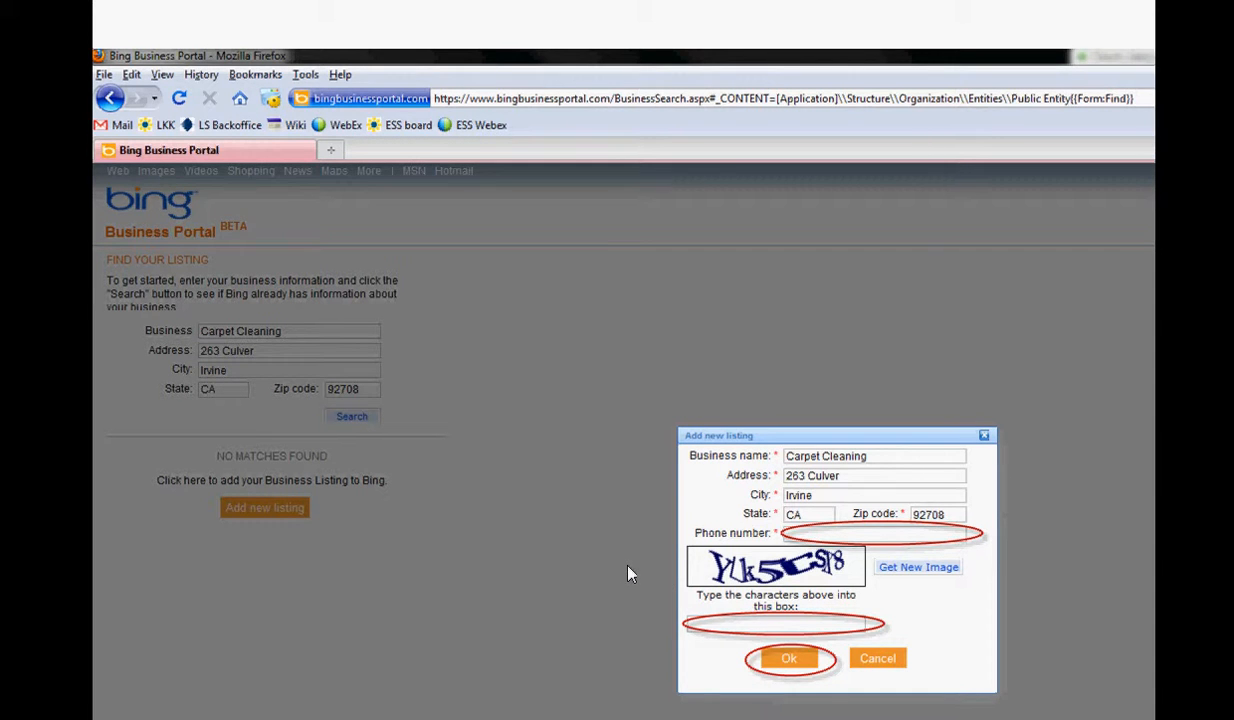
left_click(789, 658)
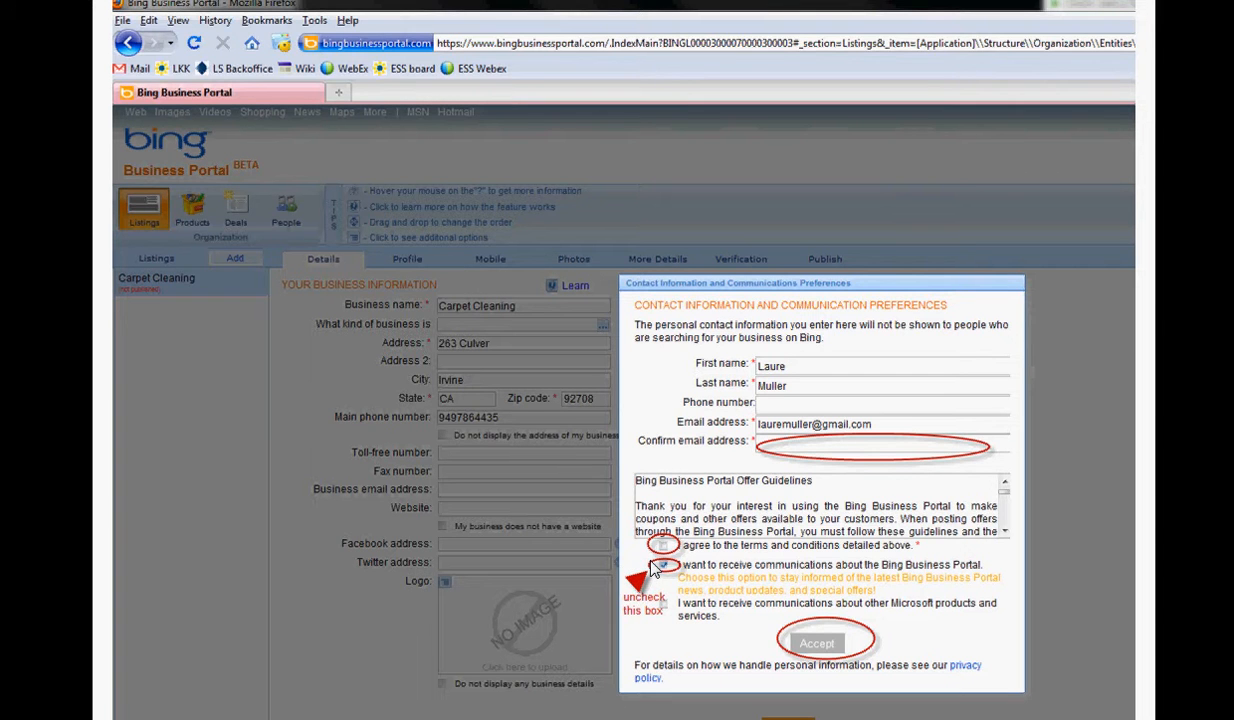
Accept the contact preferences and pick three carpet and rug specialities.
left_click(817, 643)
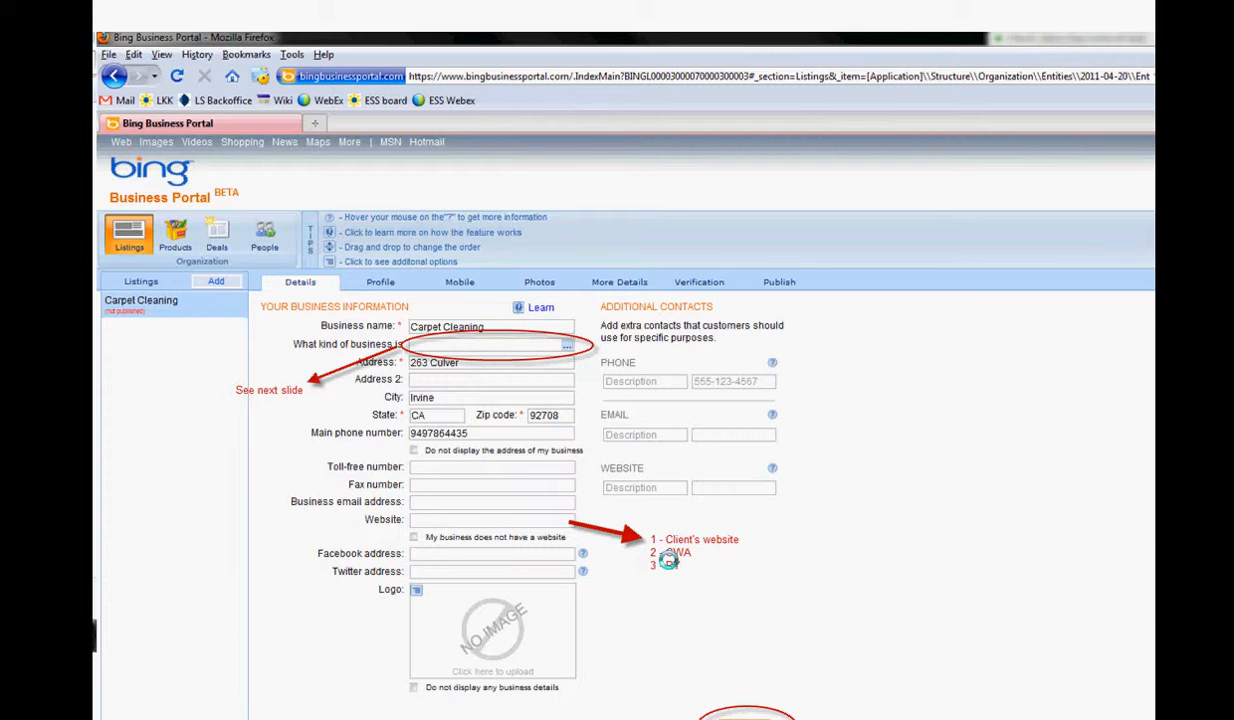
left_click(566, 345)
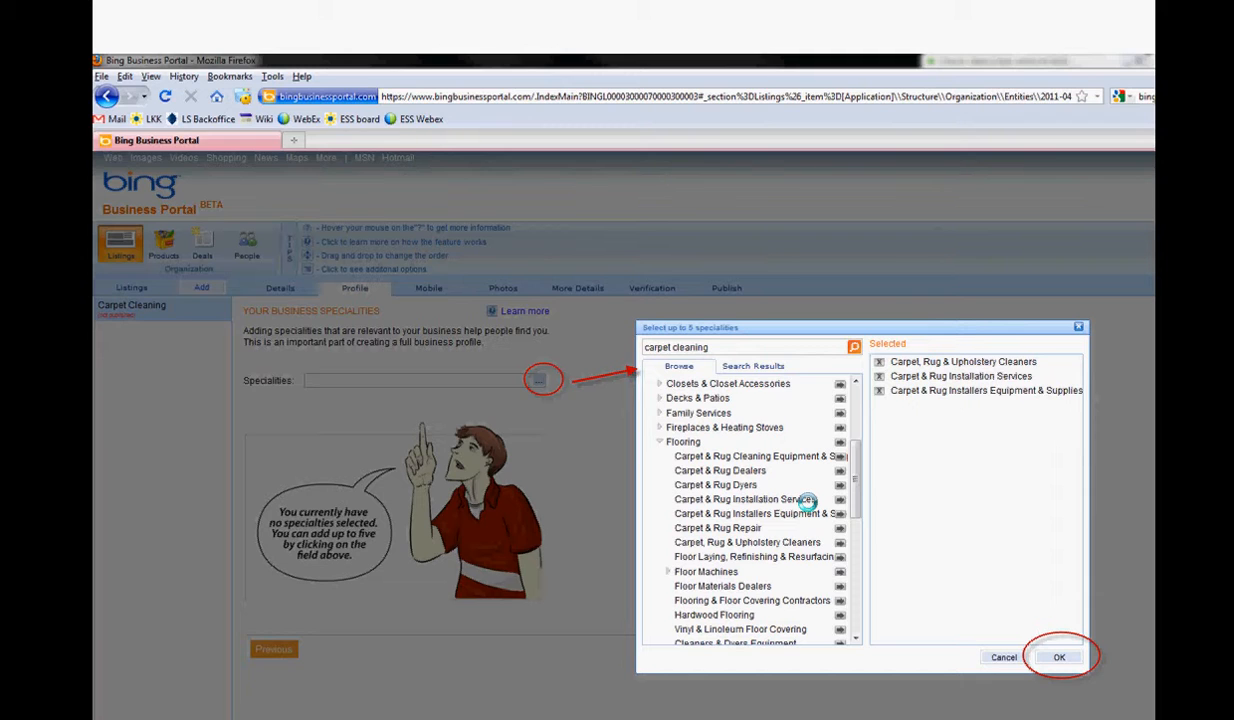
Confirm the specialities and enter Monthly Carpet Cleaning and 20% off First Visit on Mobile.
left_click(1059, 657)
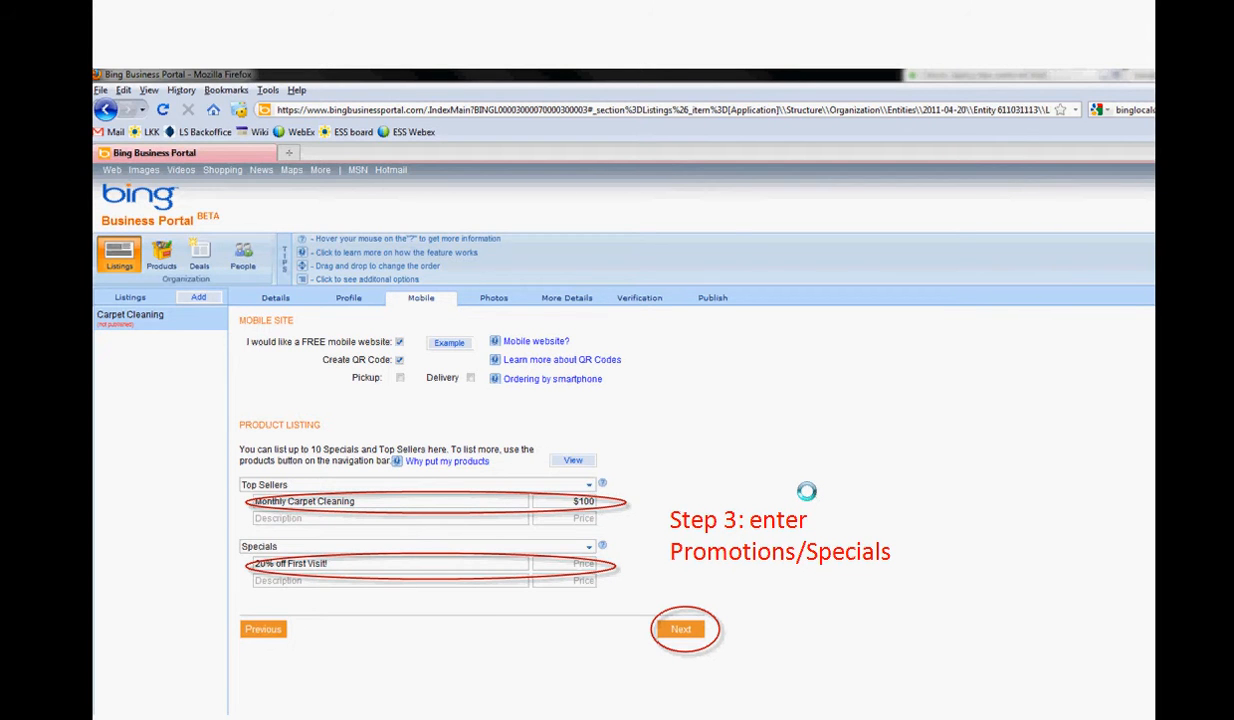
left_click(681, 628)
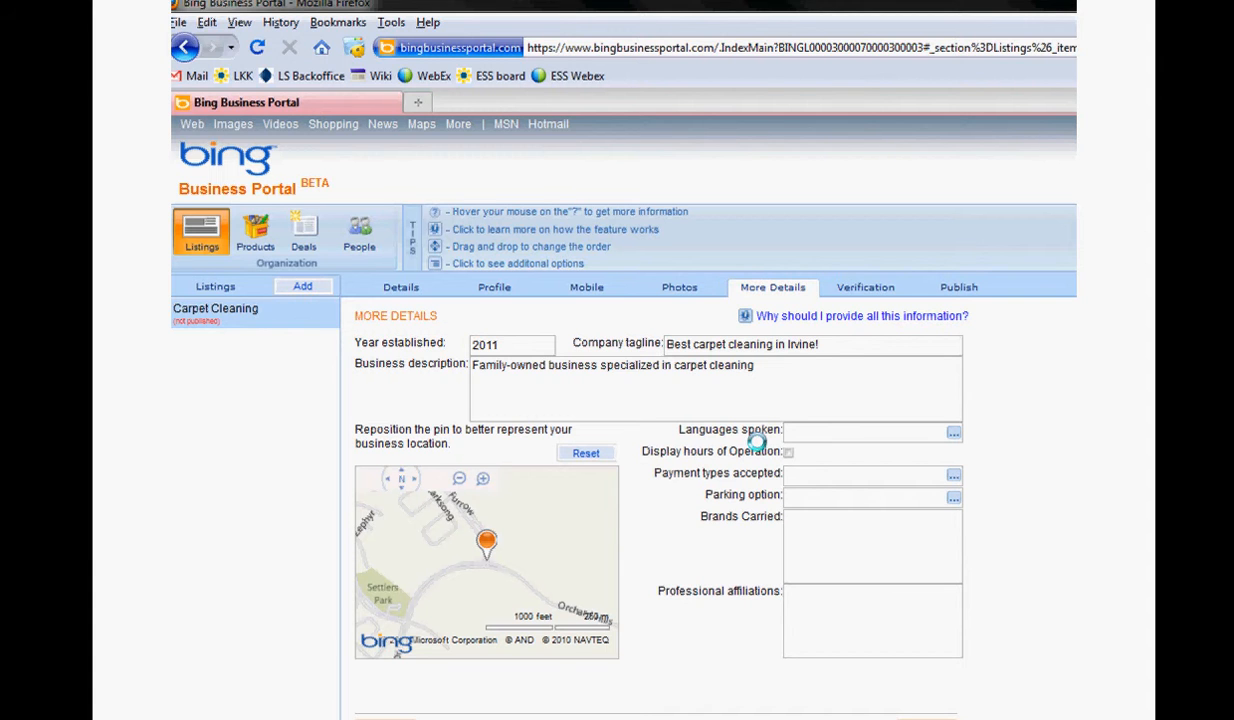
Enable displaying hours of operation and continue to Verification.
left_click(788, 452)
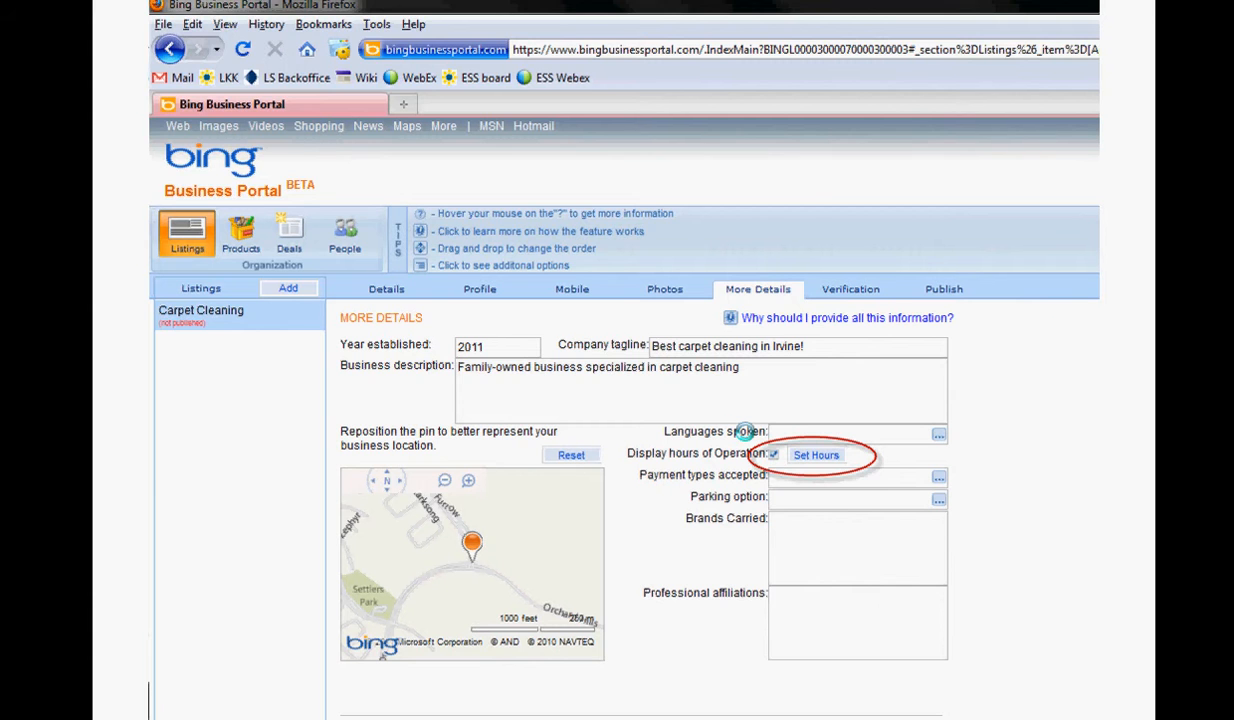
left_click(816, 455)
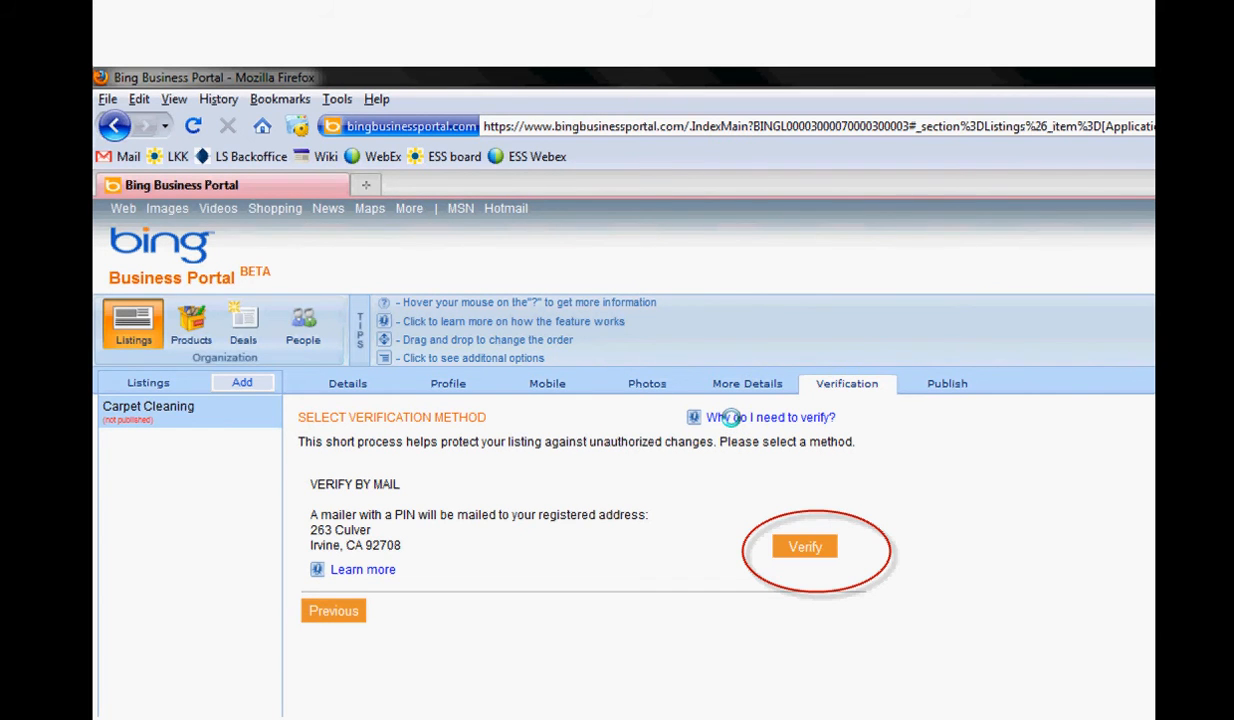
left_click(805, 546)
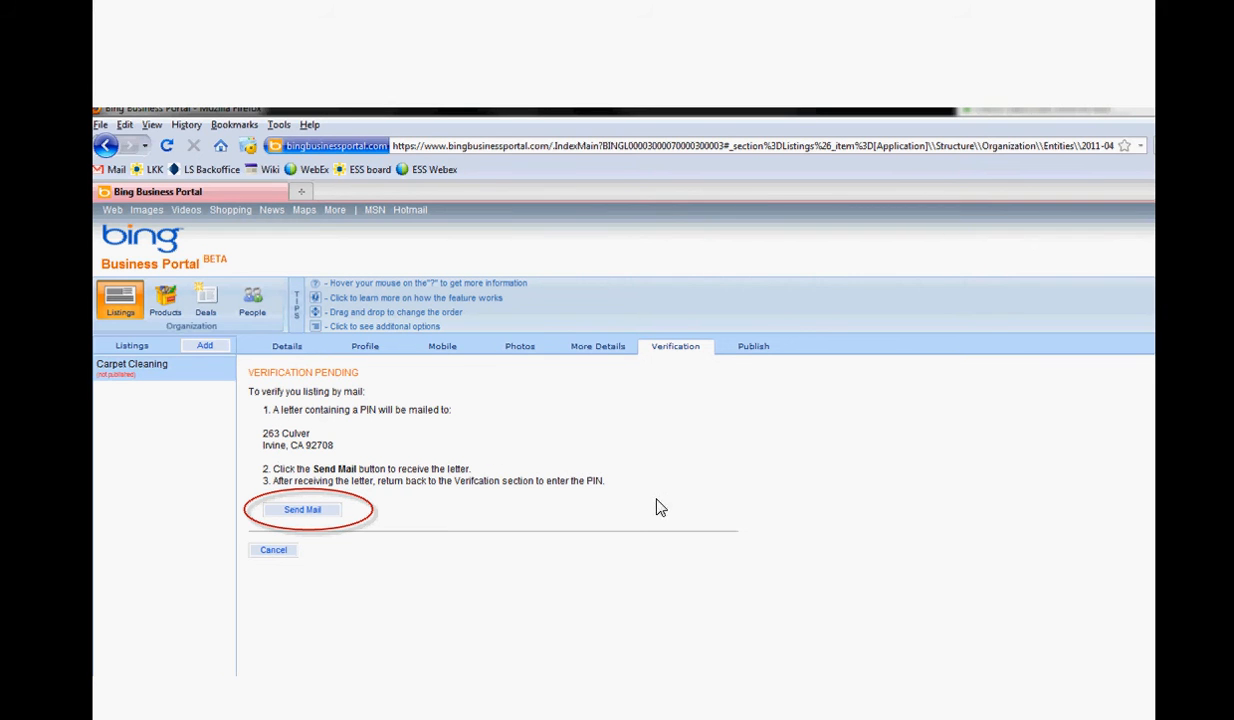
mouse_move(862, 526)
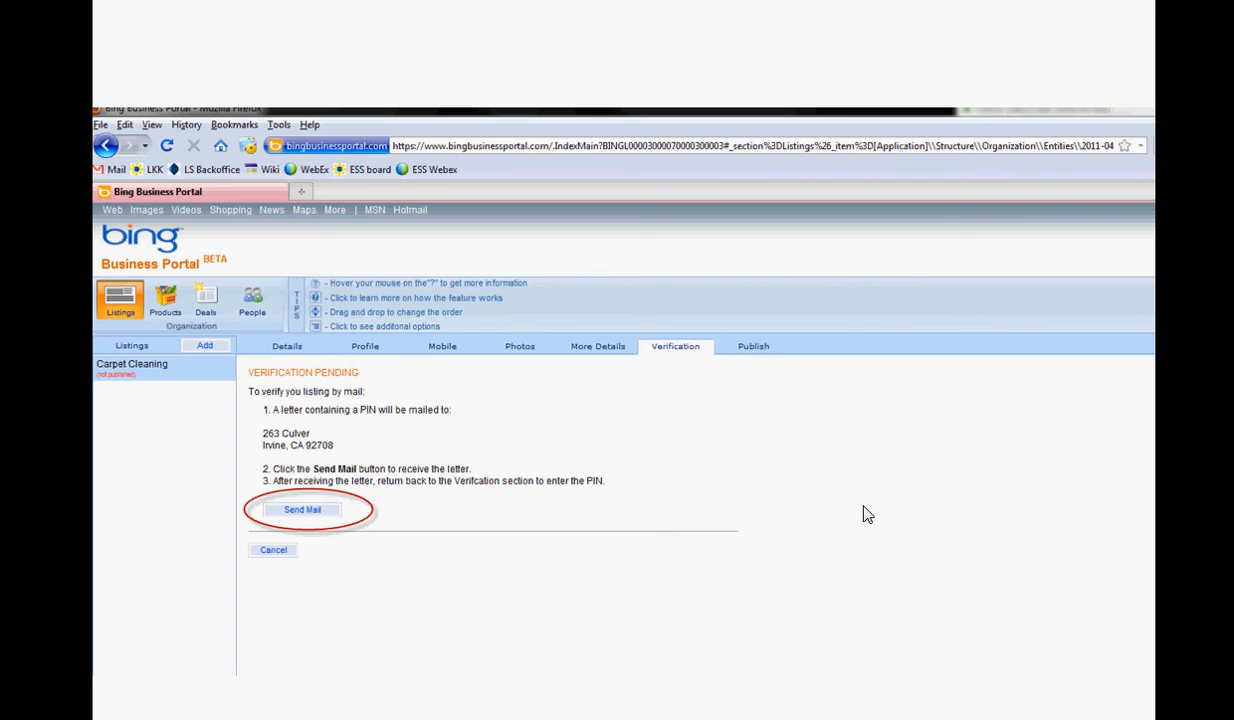
left_click(302, 509)
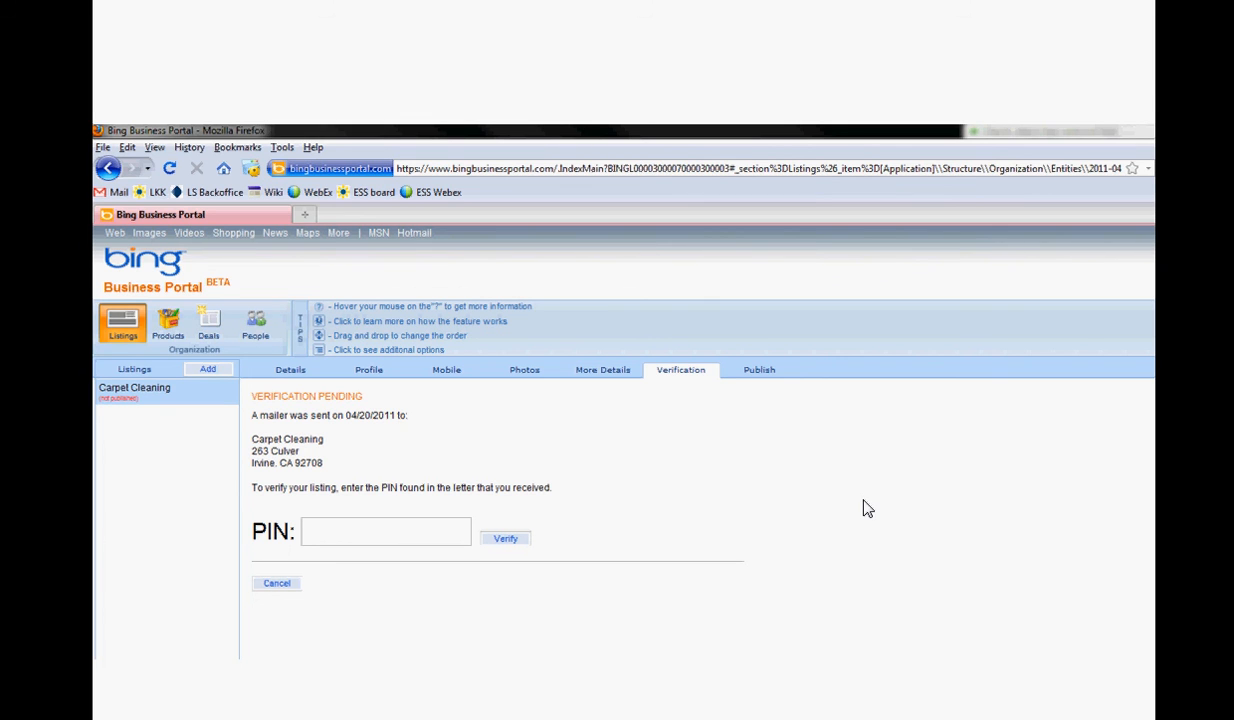
left_click(758, 369)
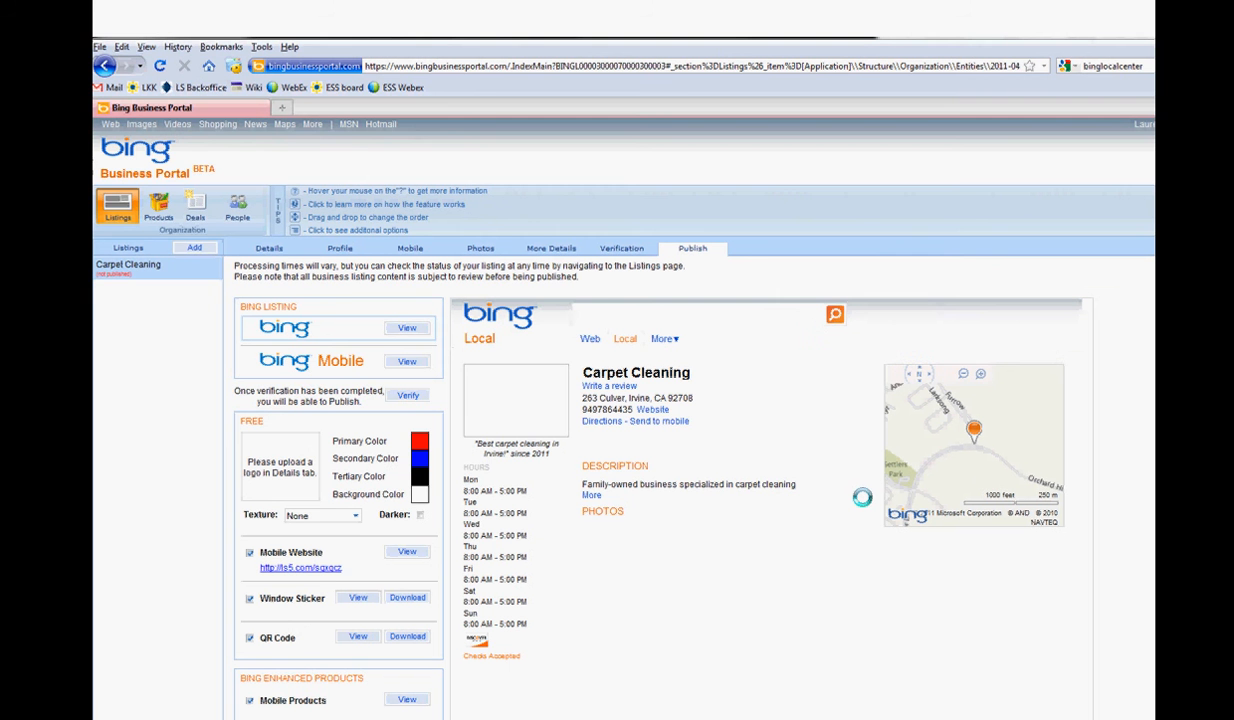